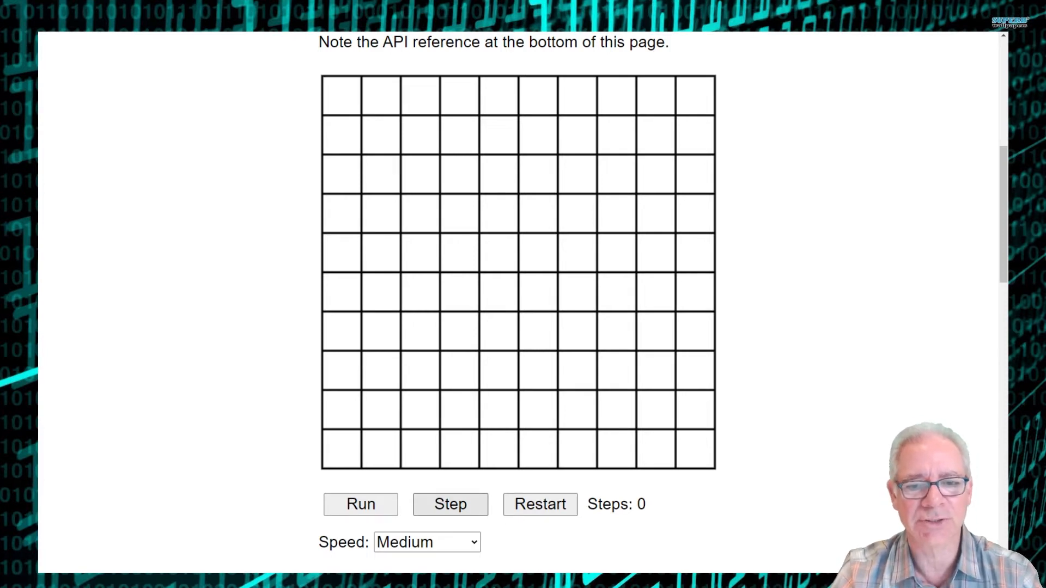
# - Step the sample maze solution seven times, then Run it until it reaches 66 steps
pyautogui.click(449, 503)
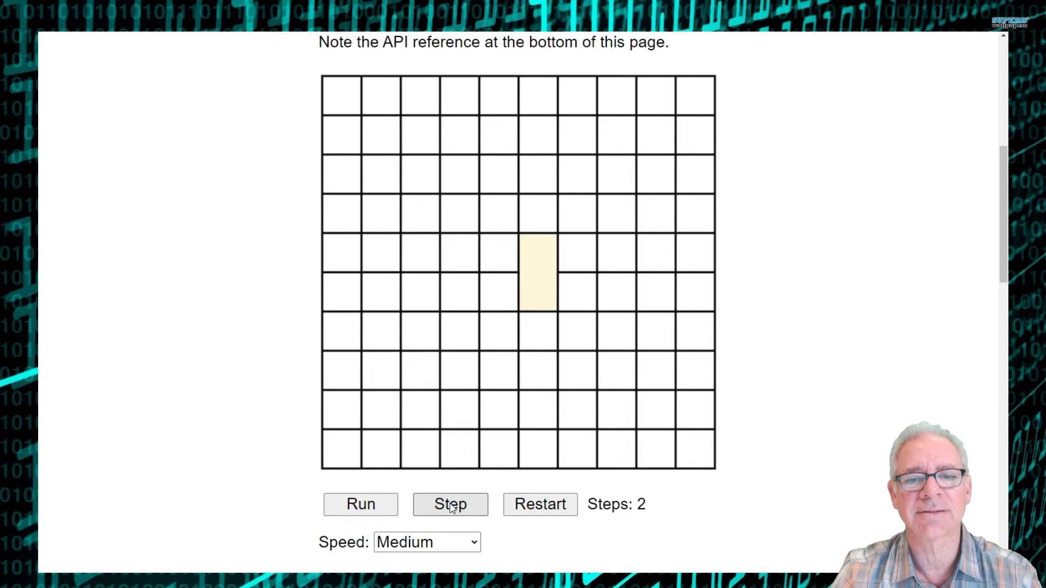
pyautogui.click(450, 504)
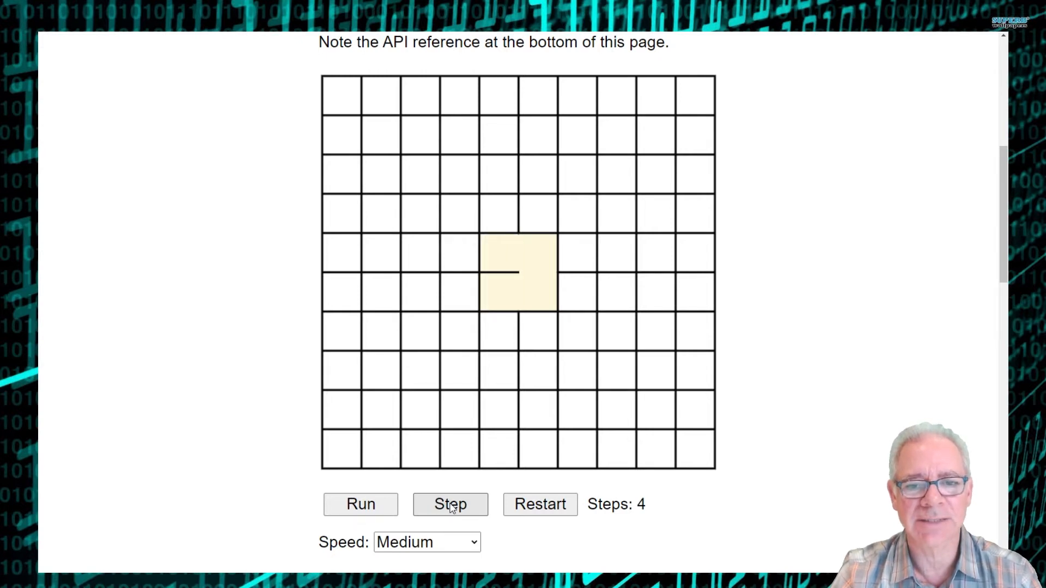
pyautogui.click(449, 504)
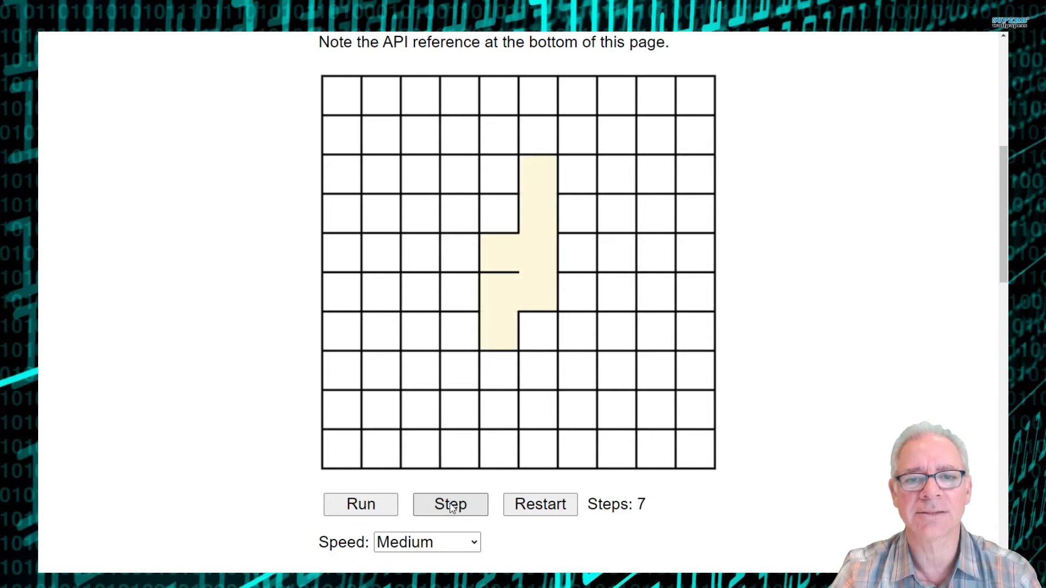
pyautogui.click(449, 503)
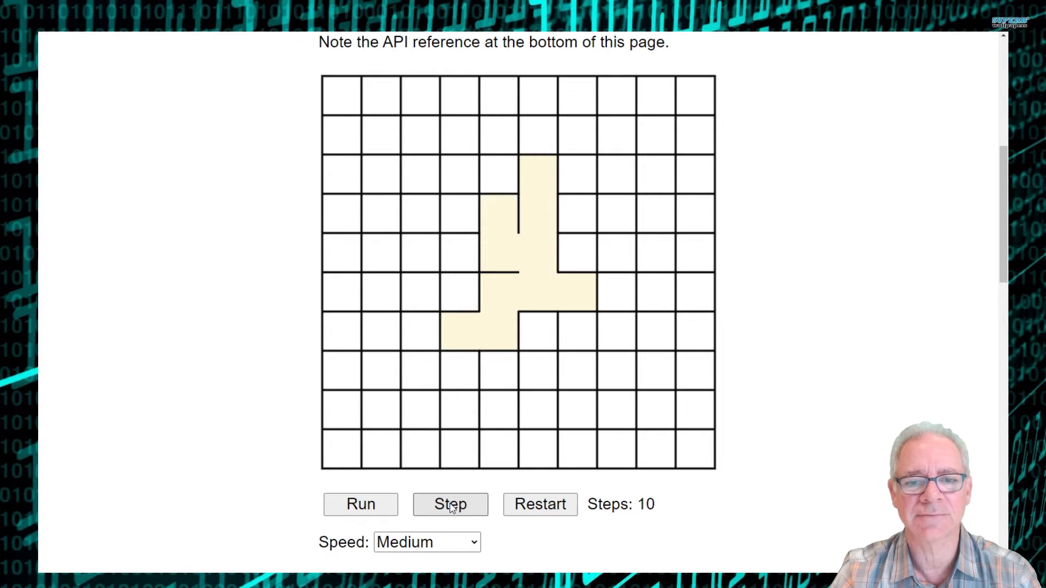
pyautogui.click(450, 504)
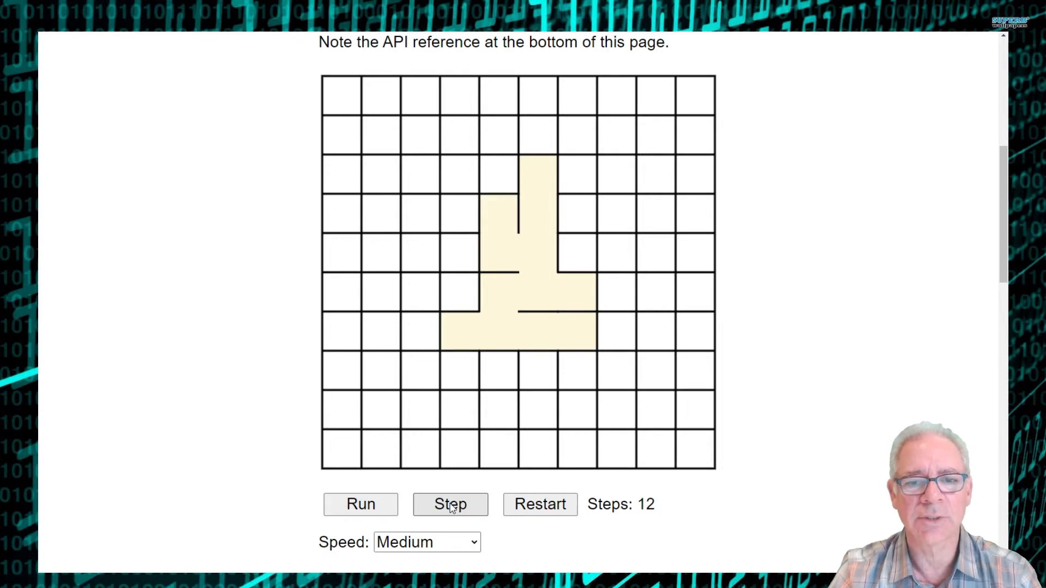
pyautogui.click(450, 504)
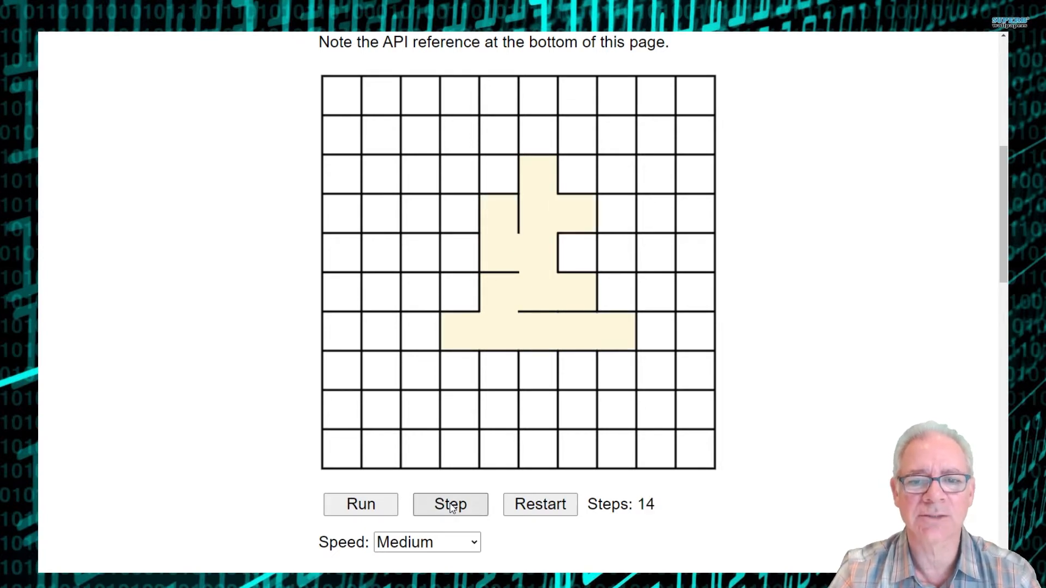
pyautogui.click(450, 504)
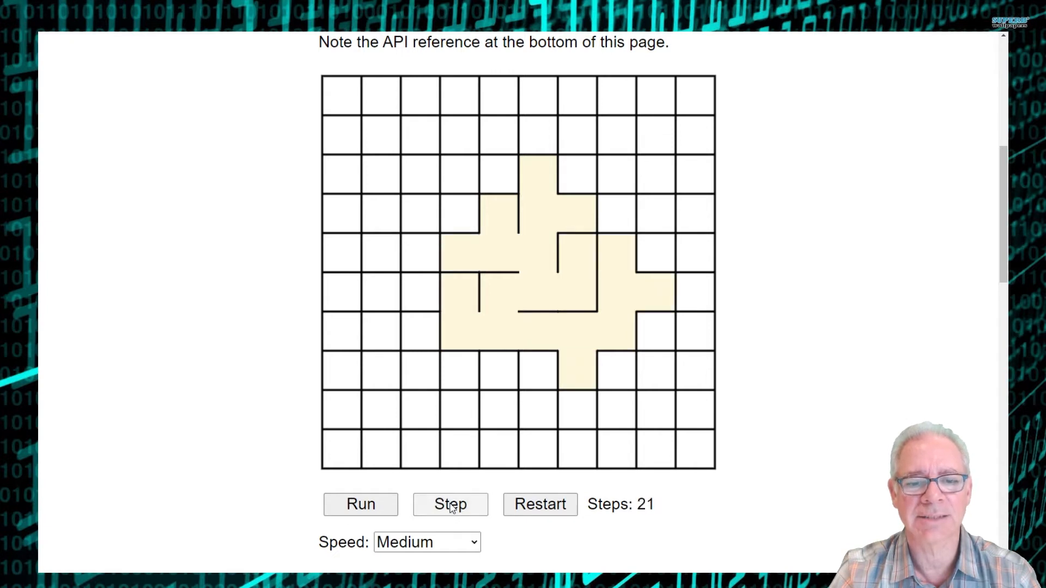
pyautogui.click(360, 503)
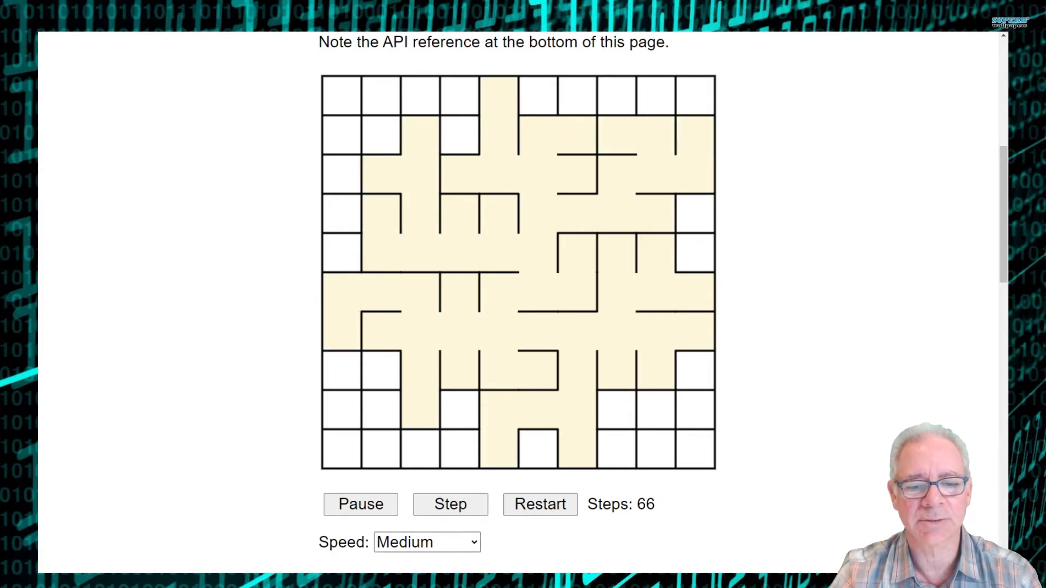
# - Switch the simulation speed to Hyper-speed so the maze completes at 101 steps
pyautogui.click(425, 541)
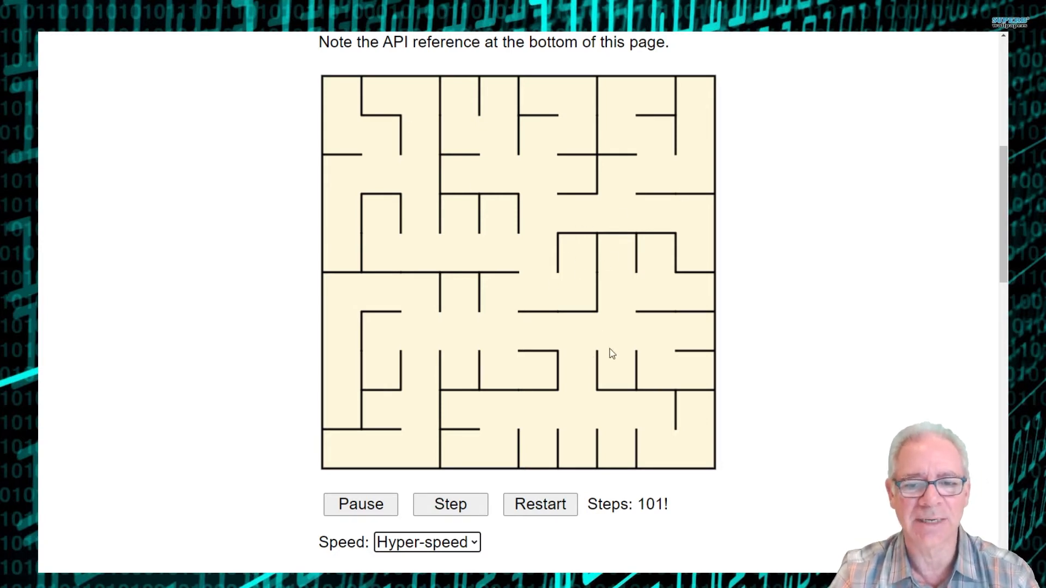
pyautogui.moveTo(588, 371)
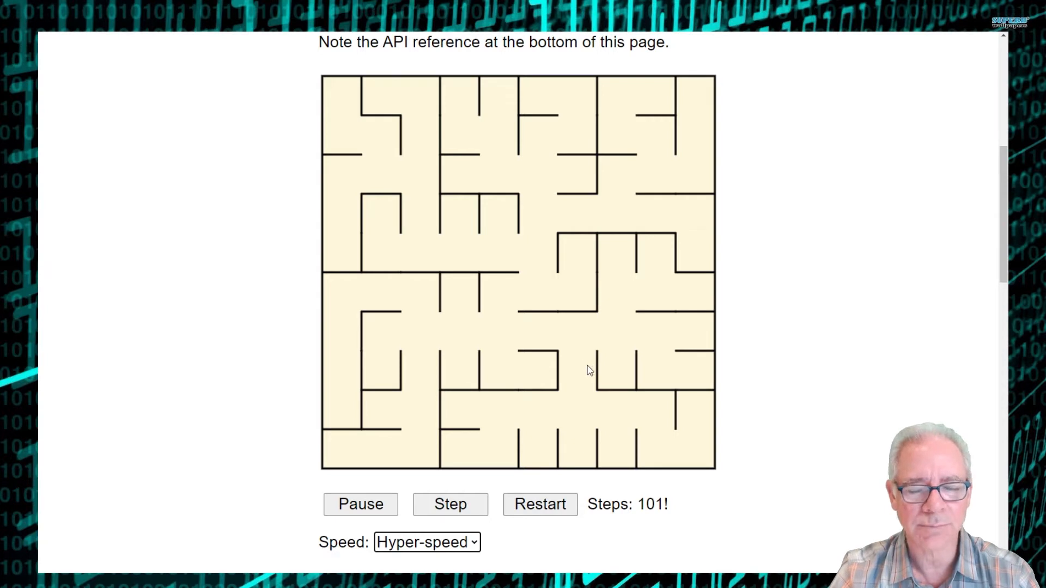
pyautogui.moveTo(577, 312)
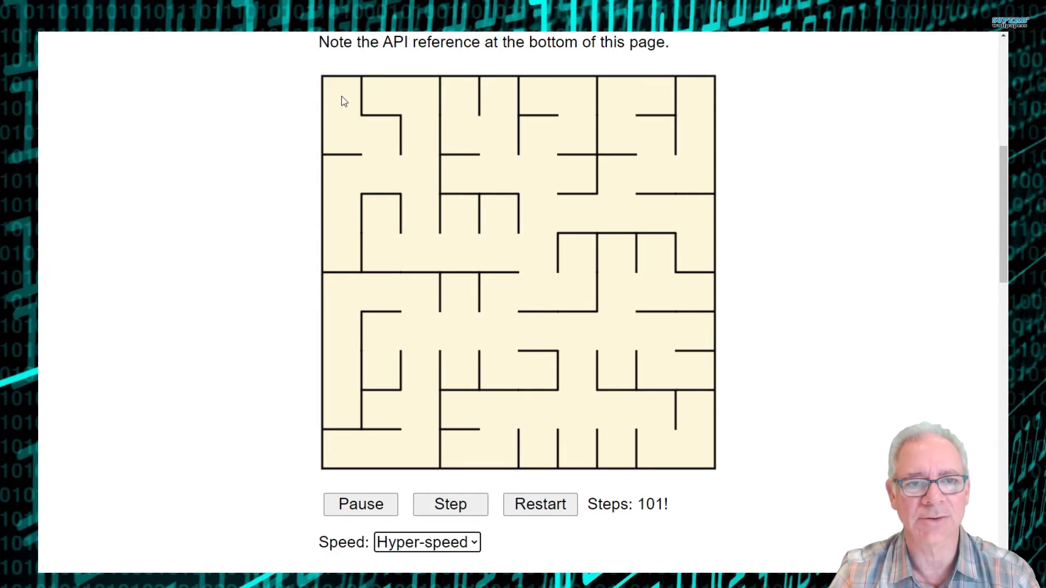
pyautogui.moveTo(422, 213)
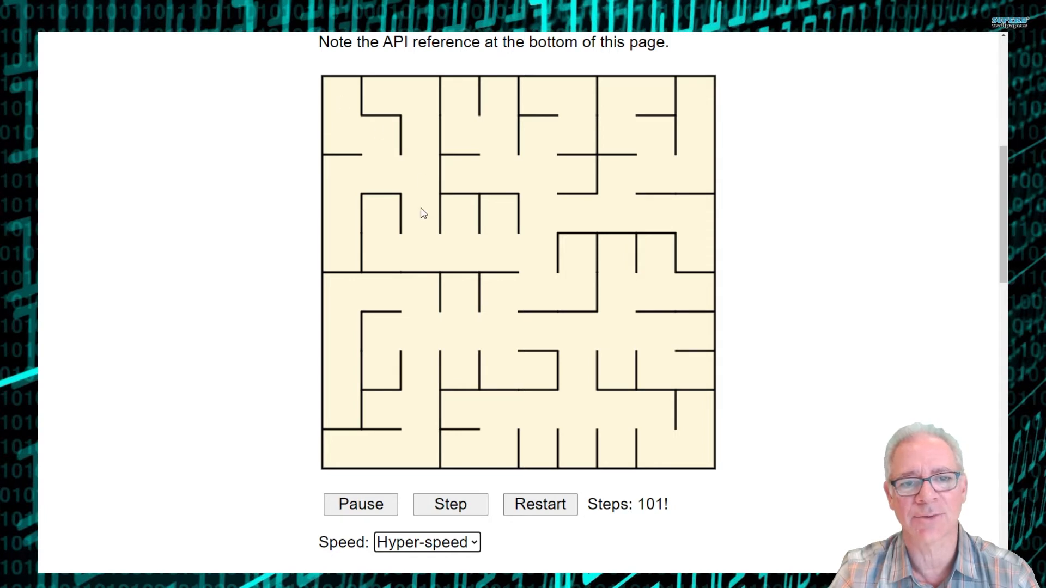
pyautogui.moveTo(575, 338)
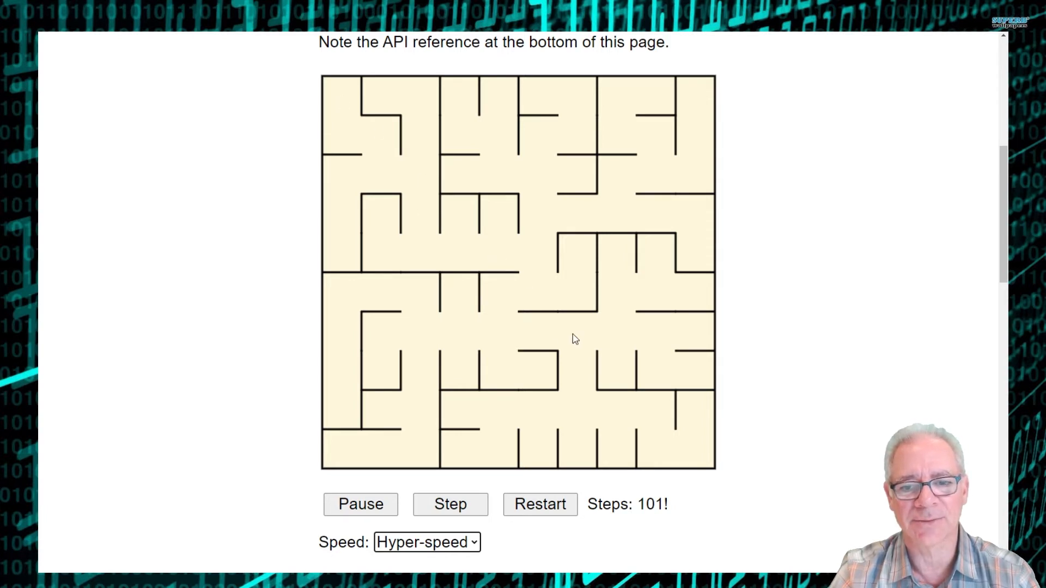
pyautogui.moveTo(697, 464)
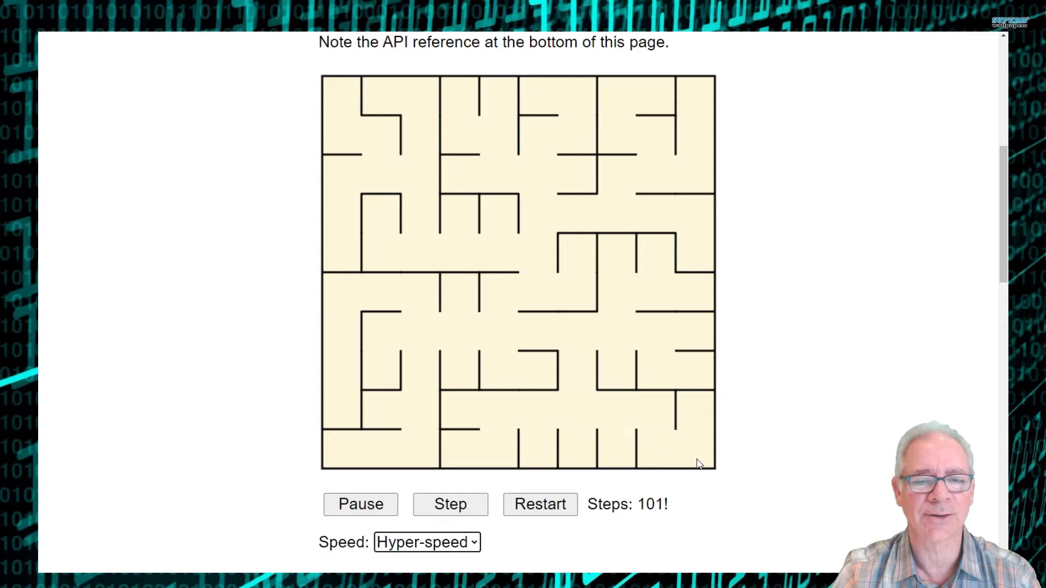
pyautogui.moveTo(514, 367)
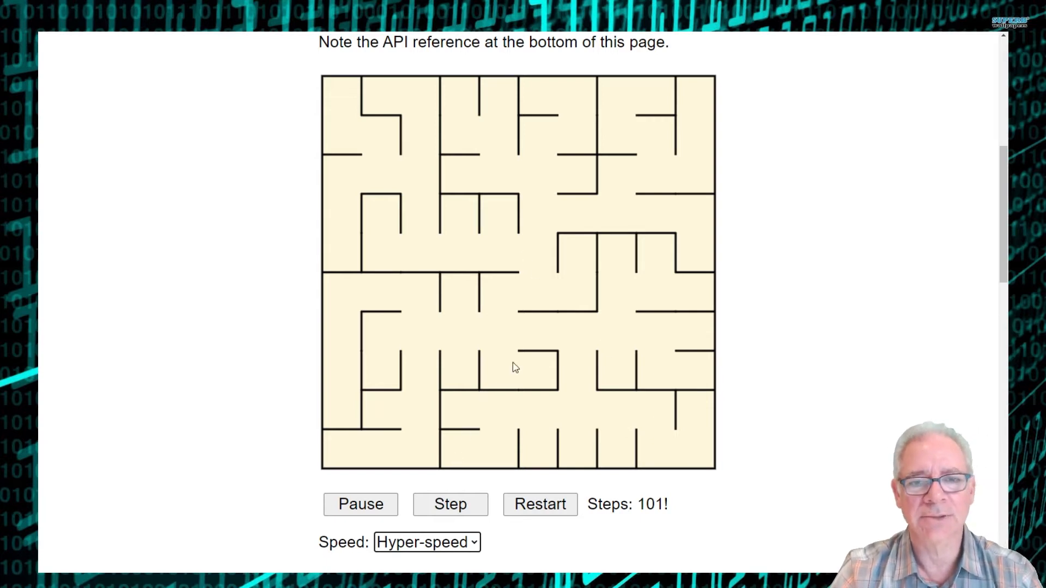
pyautogui.moveTo(594, 298)
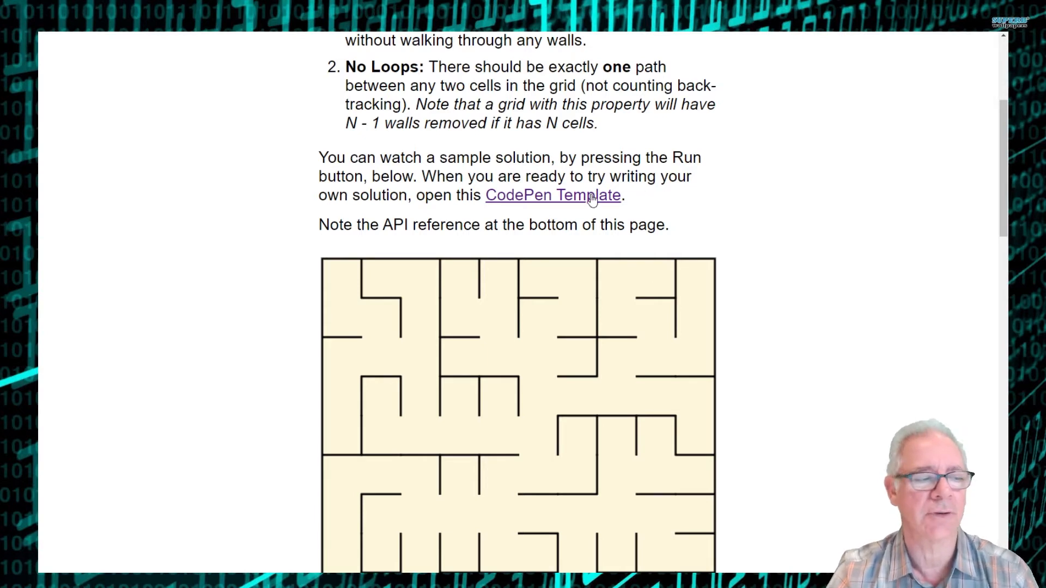
# - Open the CodePen template and expand the JS panel to the random-wall-removal solution
pyautogui.click(552, 195)
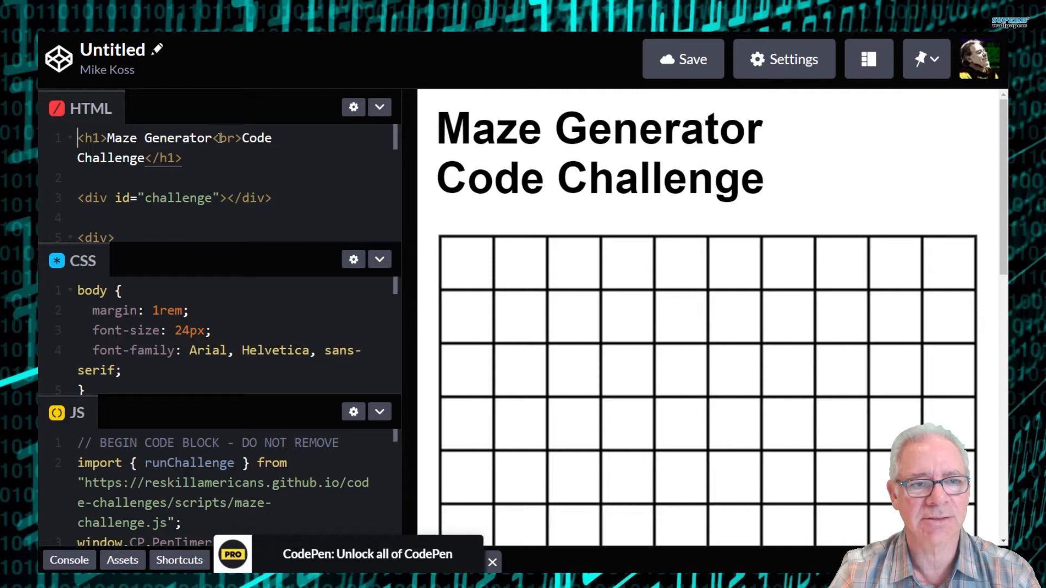
pyautogui.click(379, 106)
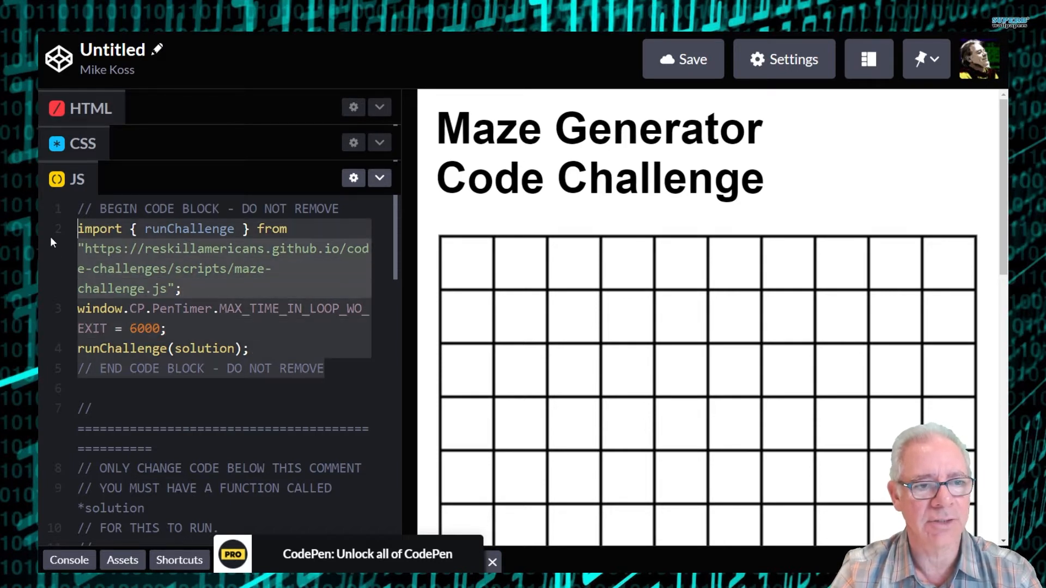
pyautogui.click(241, 288)
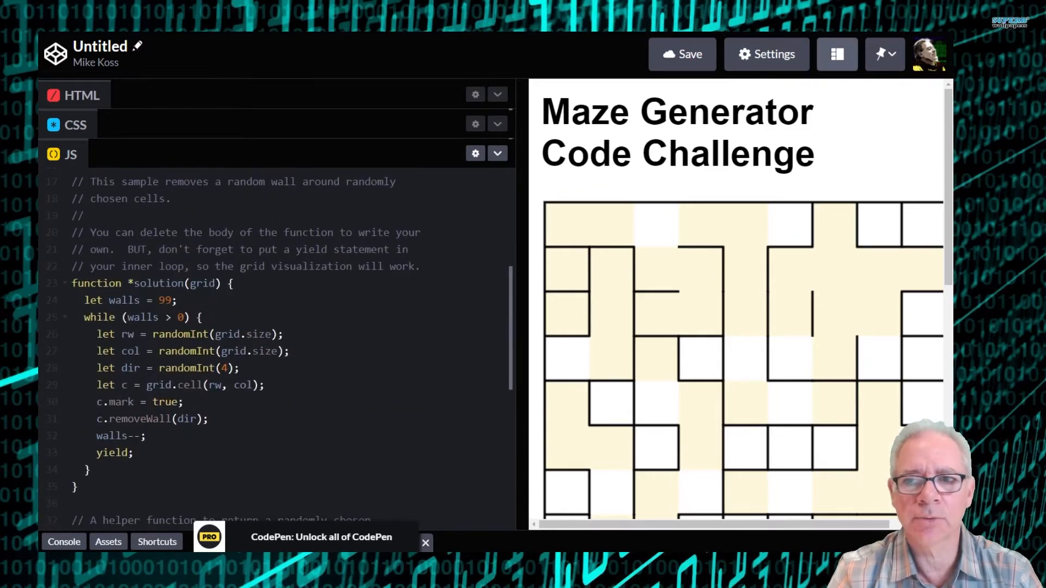
# - Change the editor layout to place the preview left of the code, then scroll the JS
pyautogui.click(837, 54)
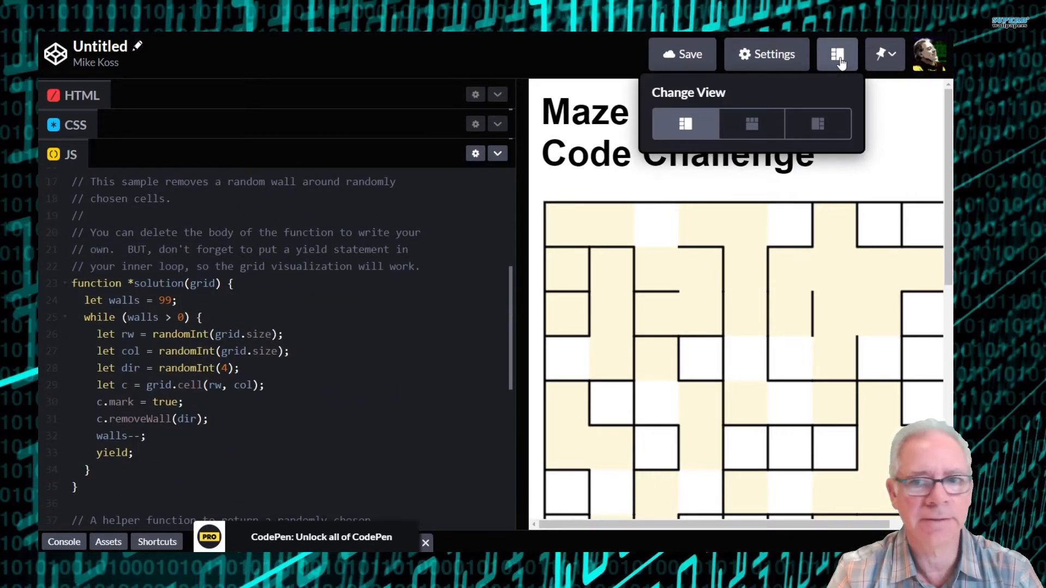
pyautogui.click(751, 124)
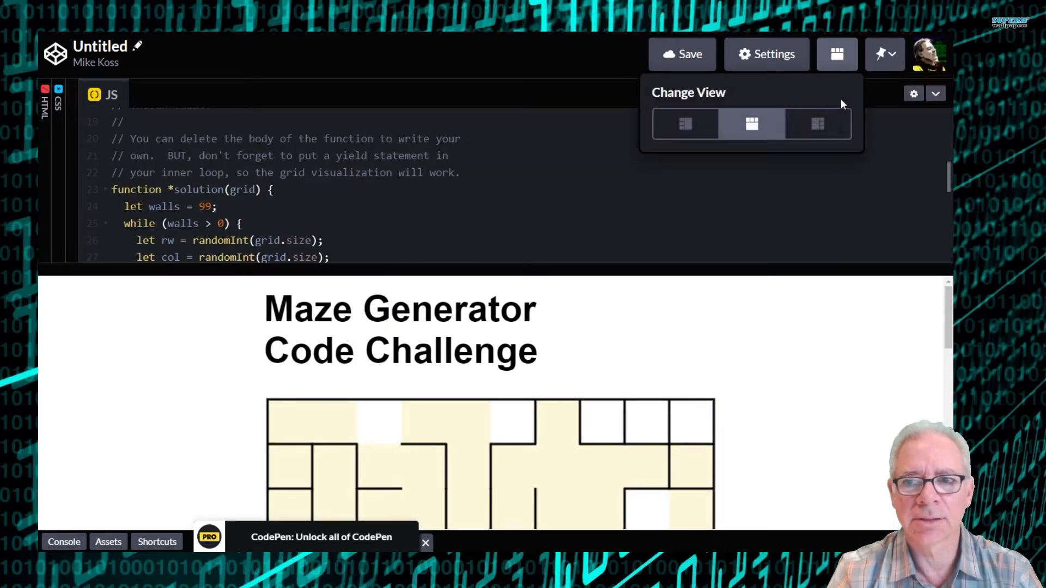
pyautogui.click(817, 124)
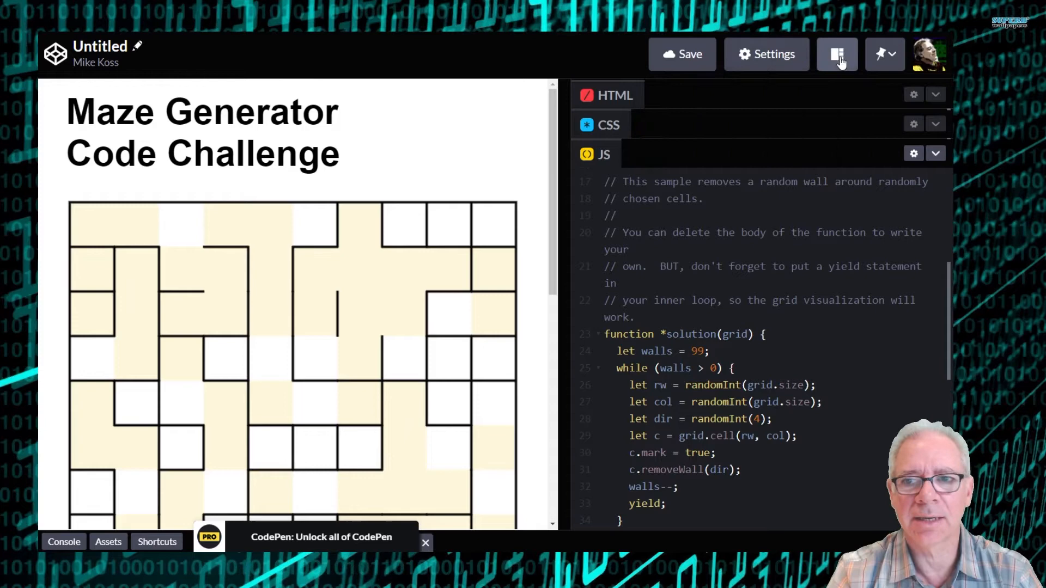
pyautogui.click(837, 54)
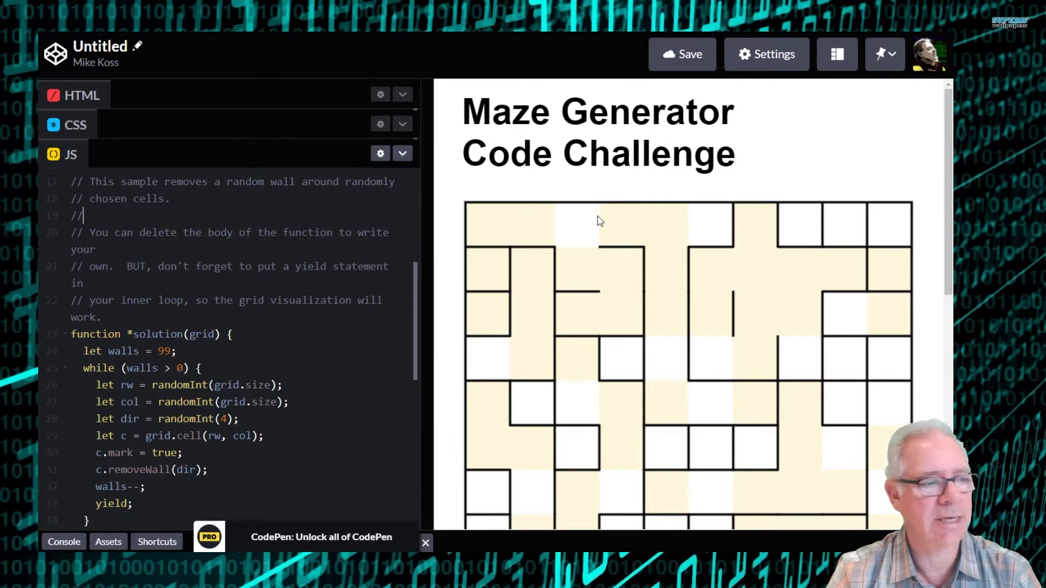
pyautogui.scroll(-3)
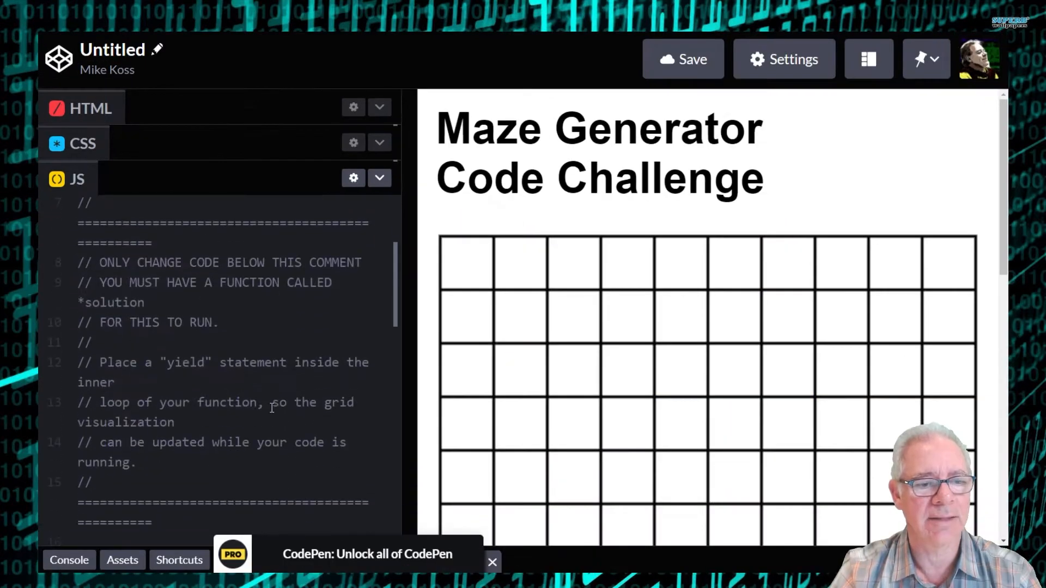
# - Scroll down to the cell.testWall and cell.removeWall API reference and the Hints section
pyautogui.scroll(-3)
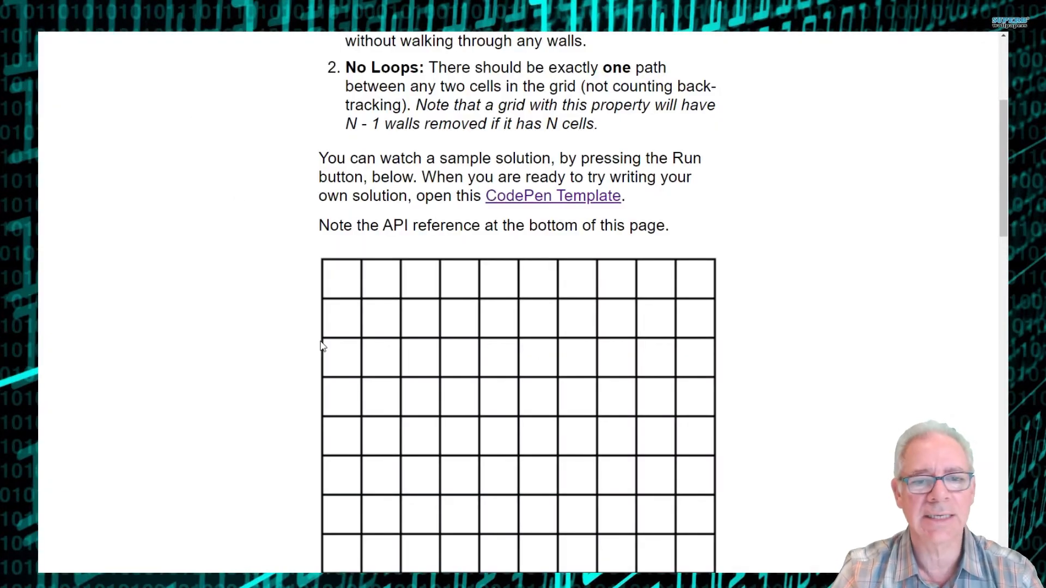
pyautogui.scroll(-3)
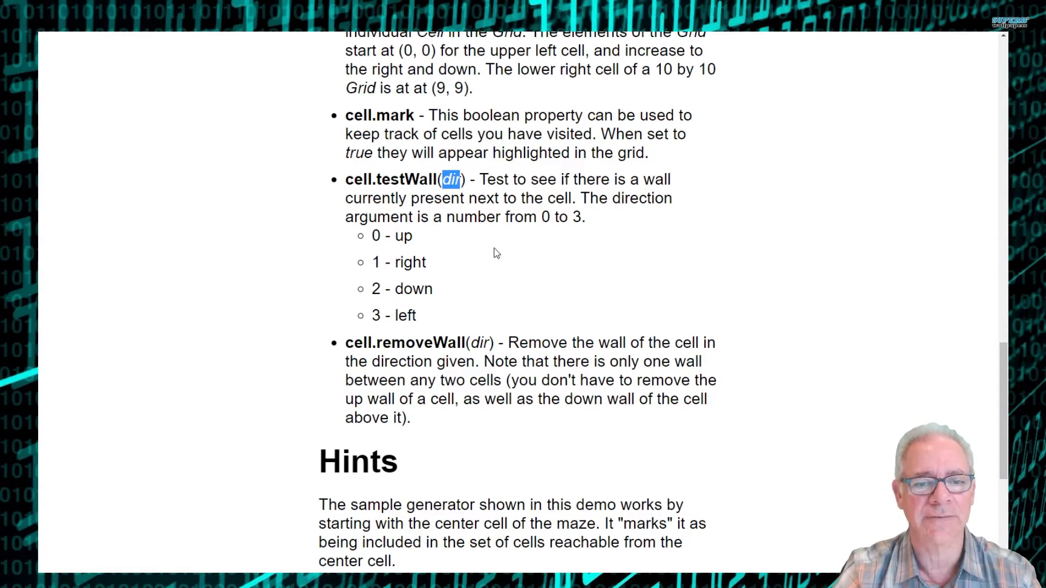
pyautogui.scroll(-3)
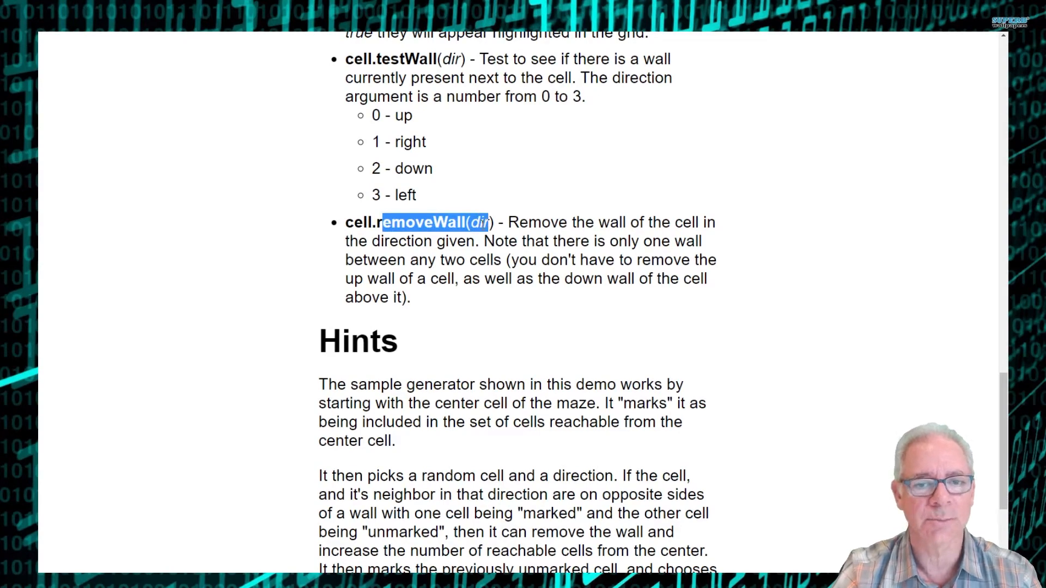
pyautogui.moveTo(484, 307)
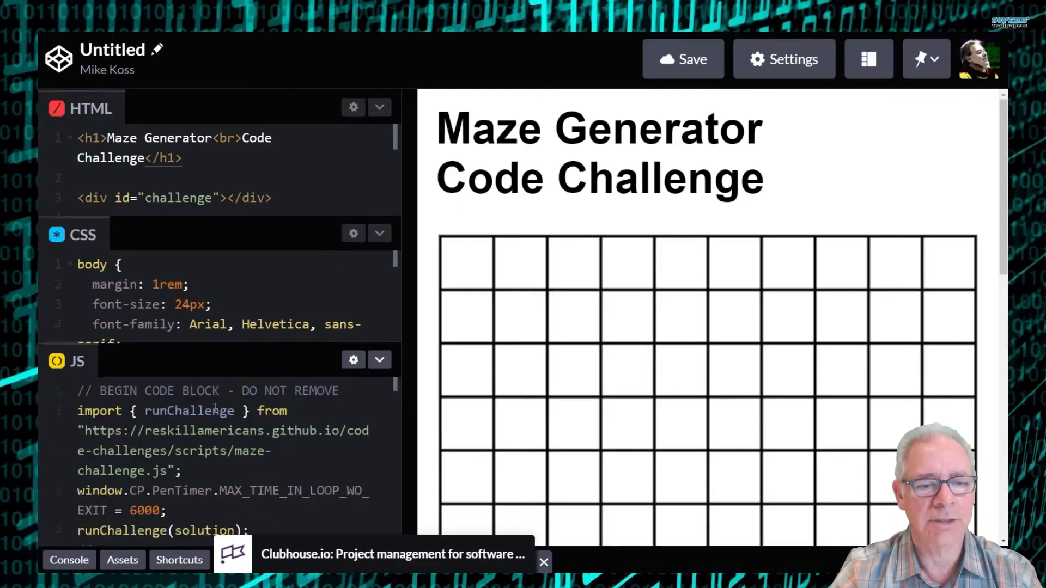
# - Maximize the JS panel and scroll down to the while loop in solution
pyautogui.click(379, 106)
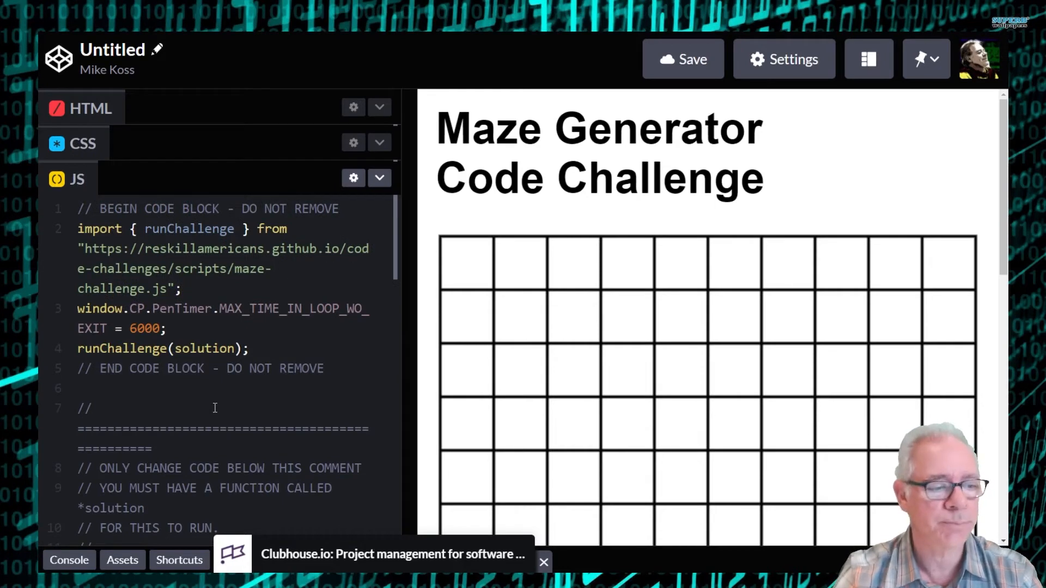
pyautogui.scroll(-3)
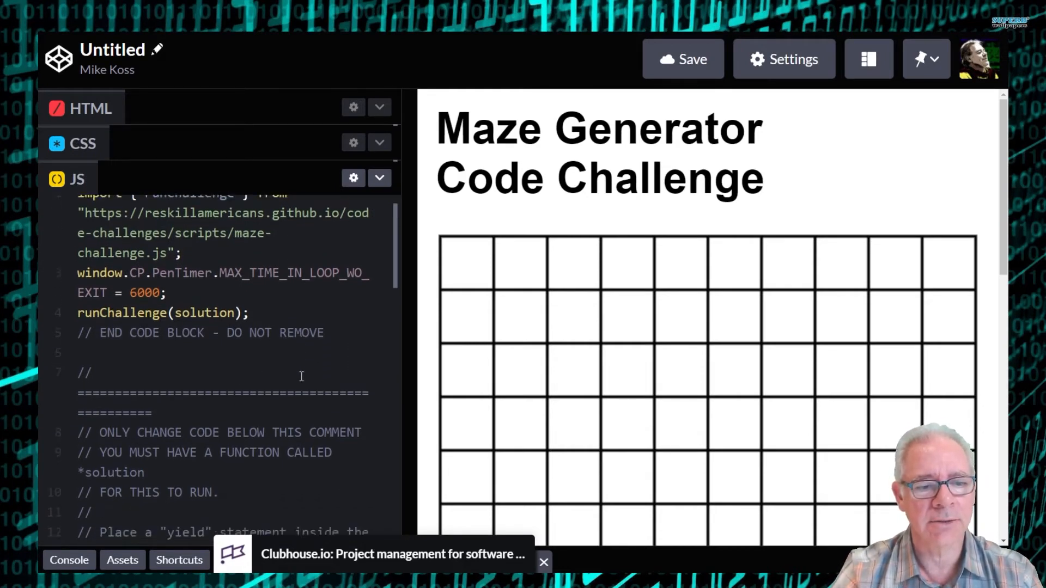
pyautogui.scroll(-3)
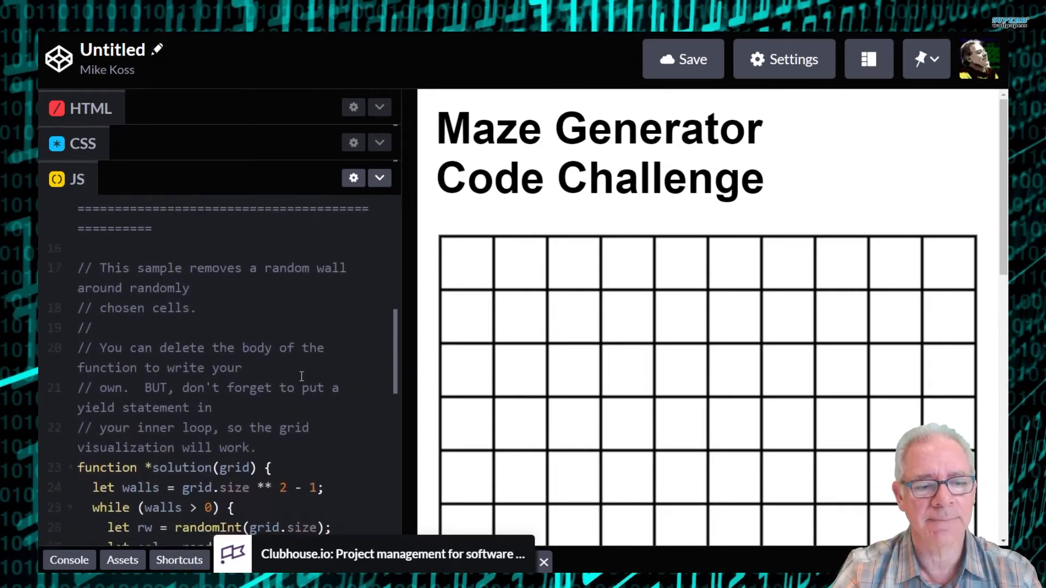
pyautogui.scroll(-3)
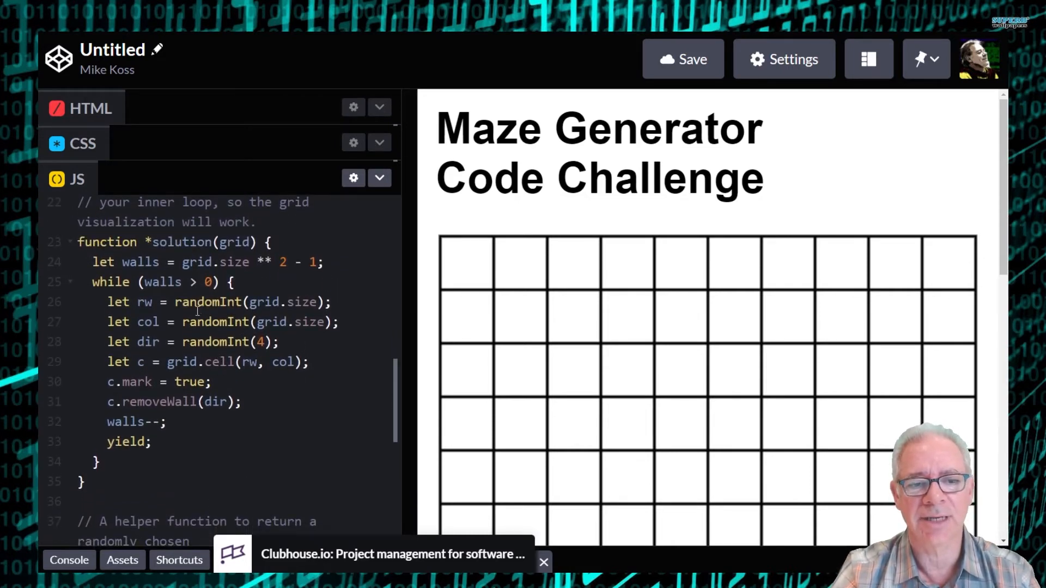
pyautogui.scroll(-3)
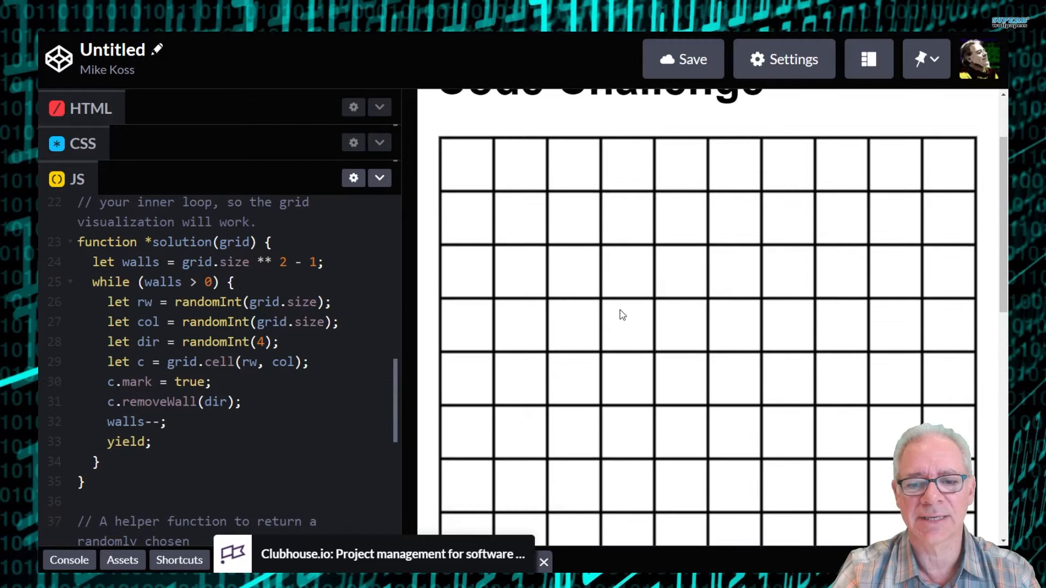
pyautogui.scroll(-3)
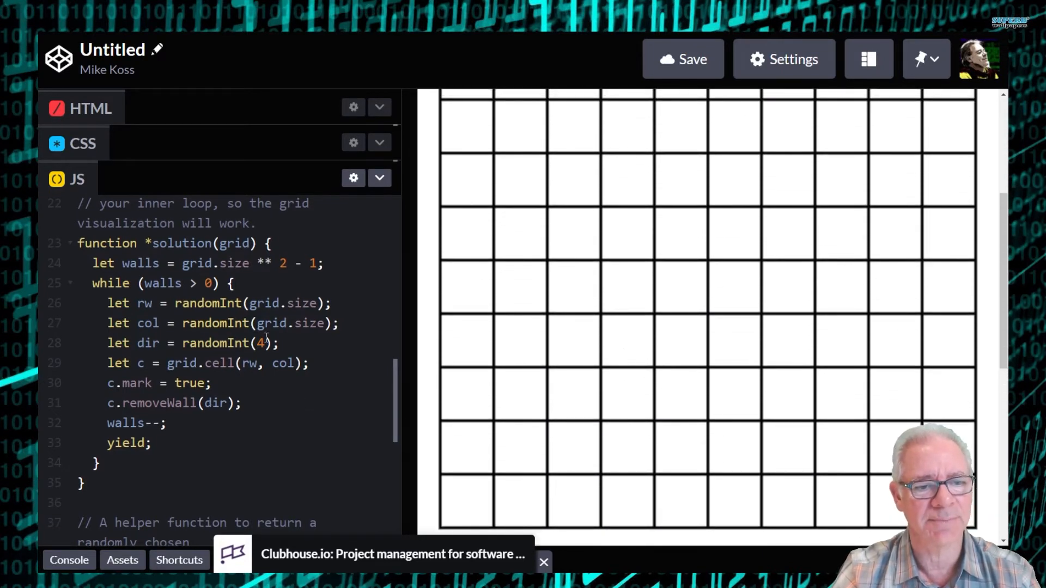
# - Add console.log("walls", walls); as the loop's first line and show the console
pyautogui.write('c')
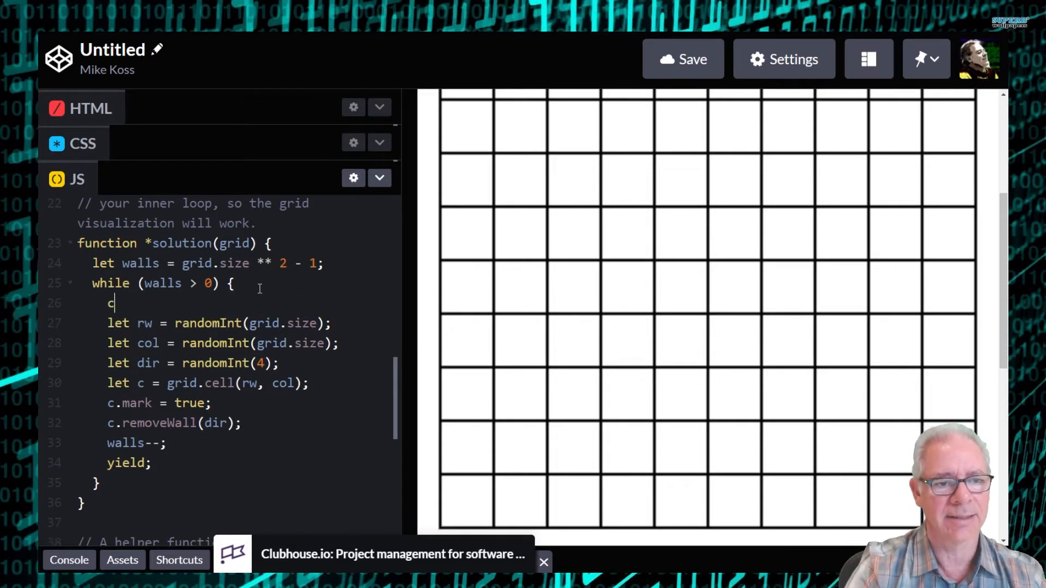
pyautogui.write('onsole.log()')
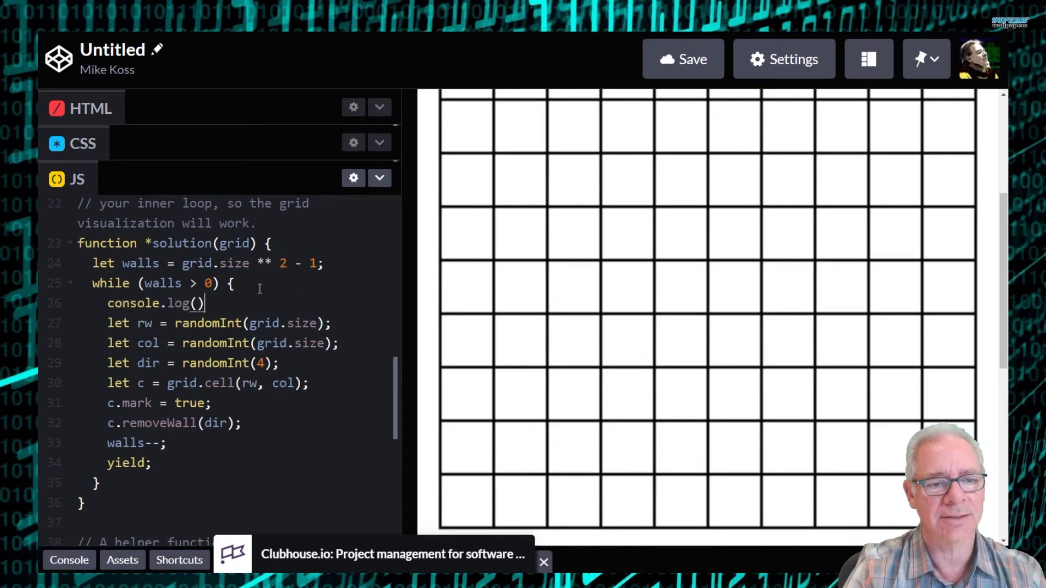
pyautogui.write('wall')
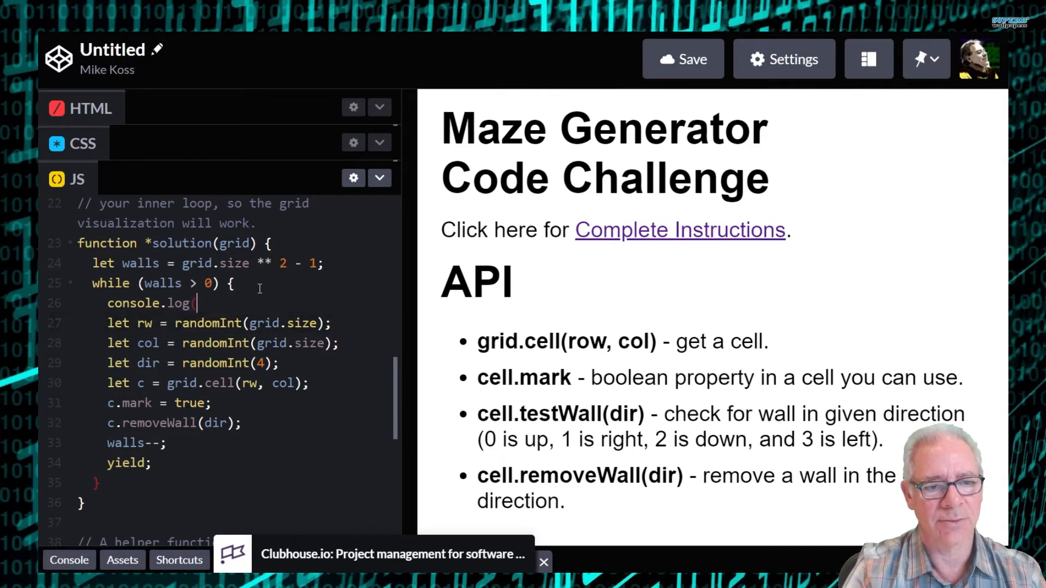
pyautogui.write('"')
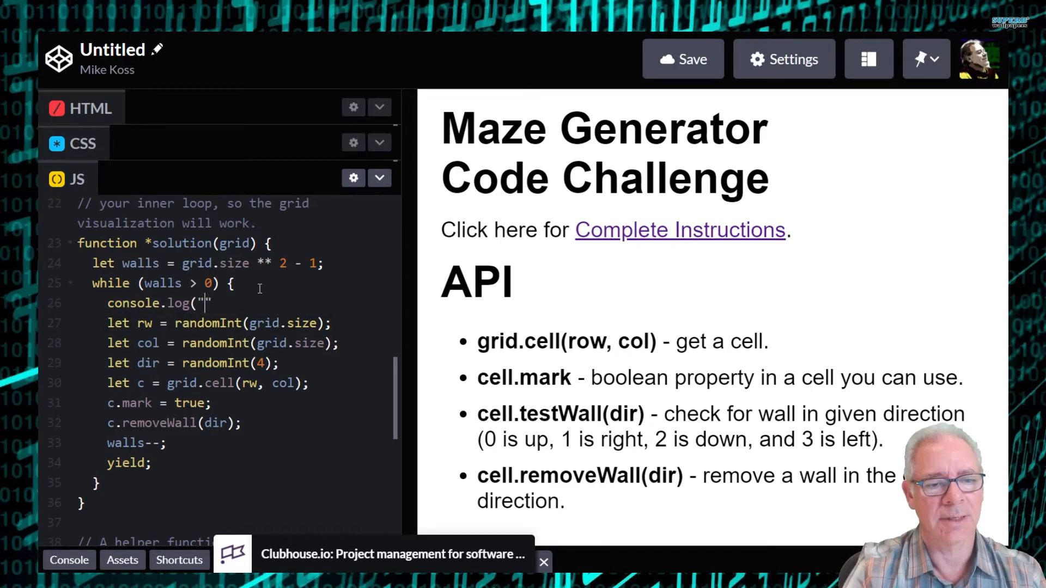
pyautogui.write('walls')
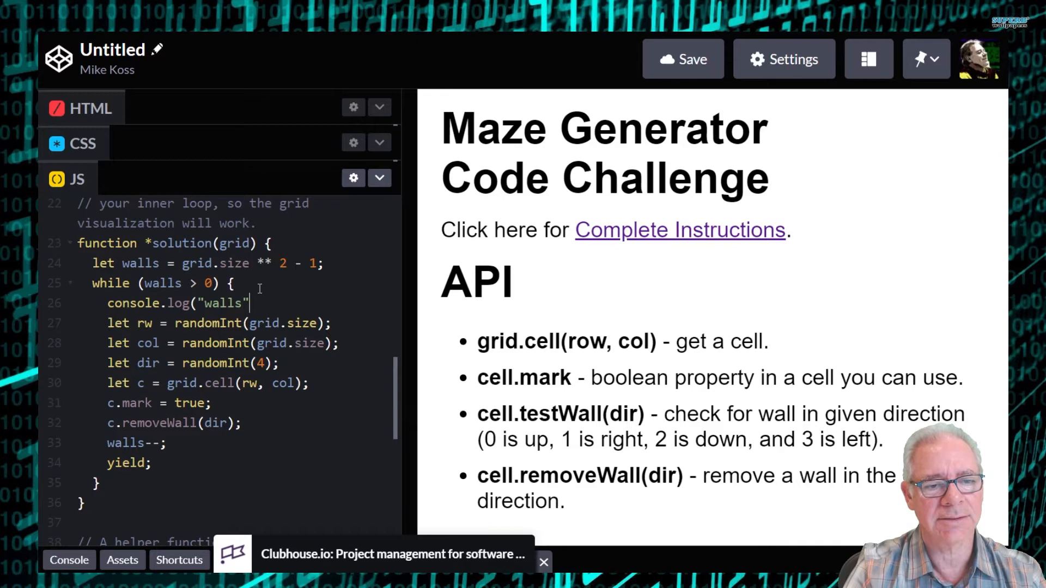
pyautogui.write(', walls);')
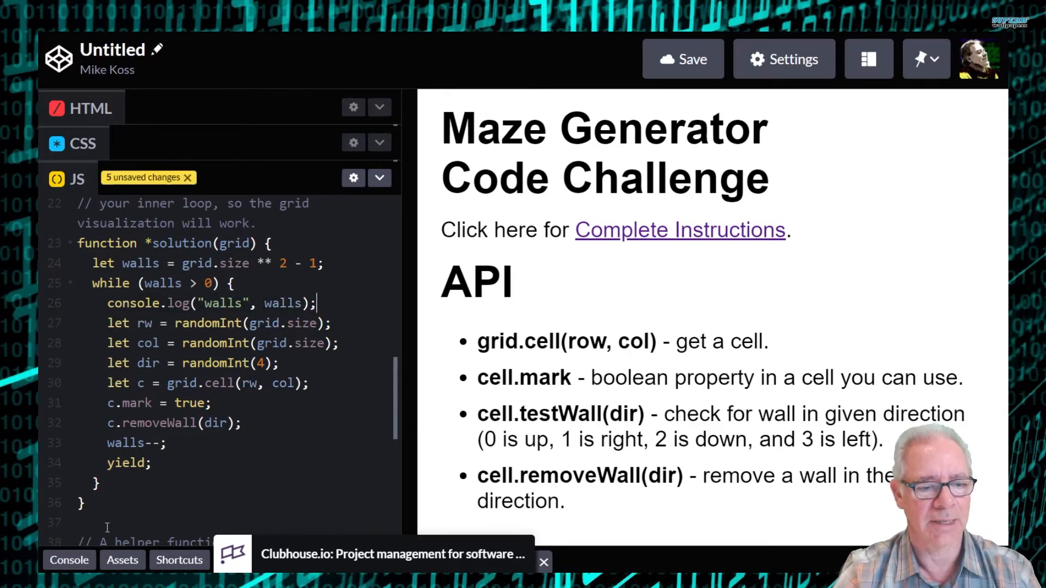
pyautogui.click(69, 559)
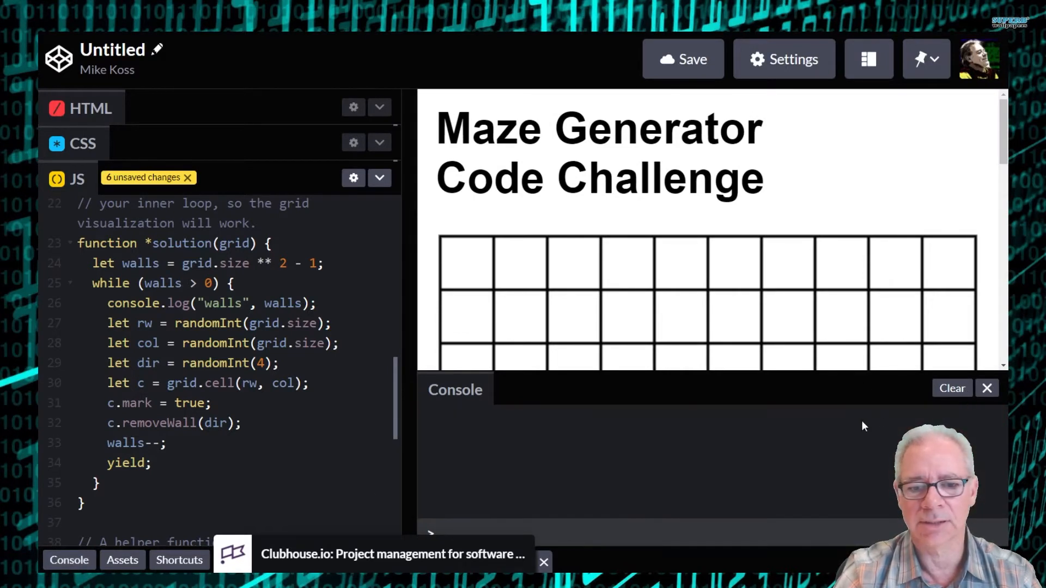
pyautogui.moveTo(660, 314)
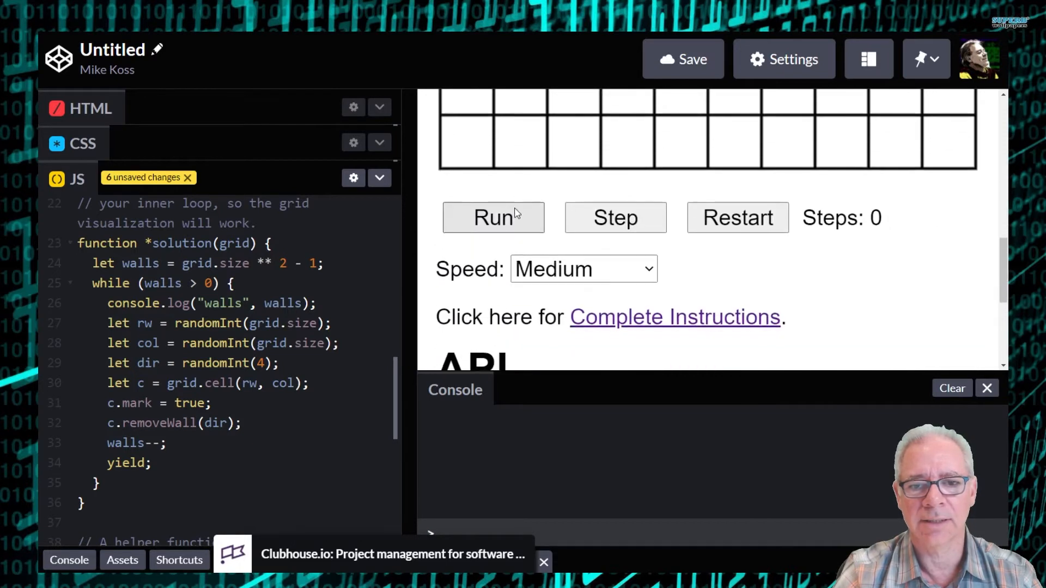
# - Run the logging solution and let it carve the maze to 101 steps
pyautogui.click(493, 216)
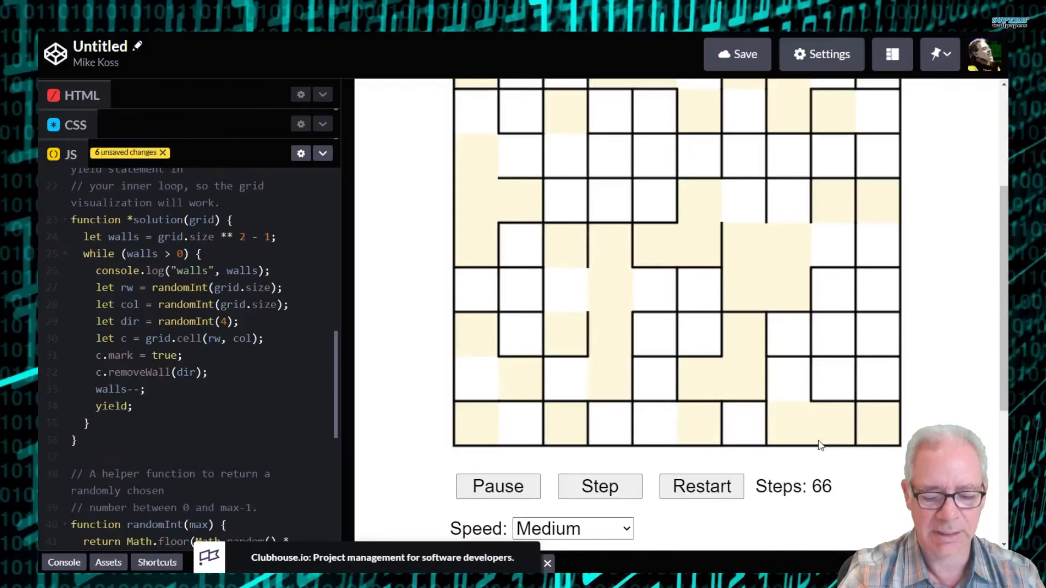
pyautogui.scroll(-3)
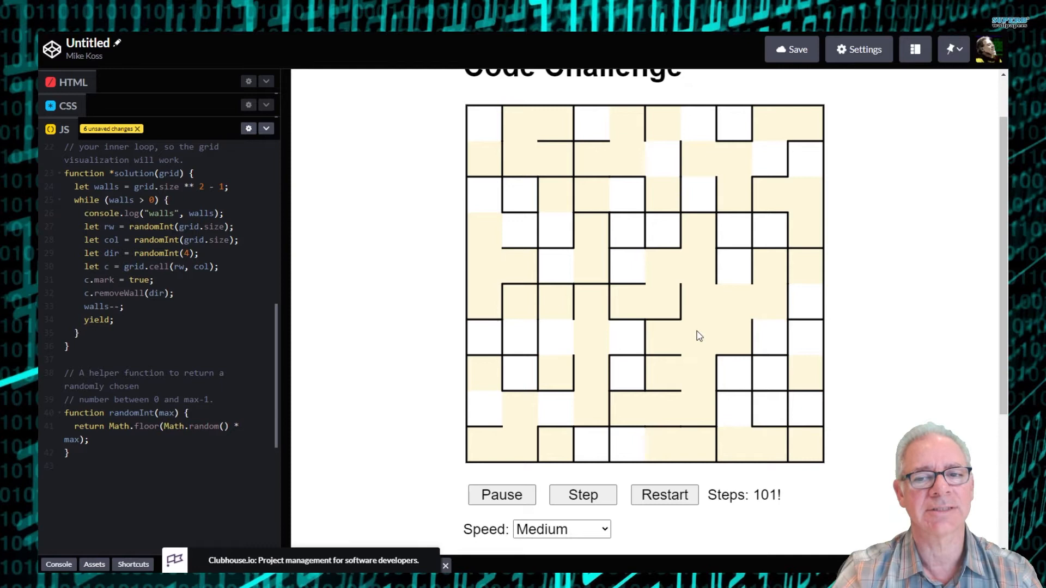
pyautogui.moveTo(630, 297)
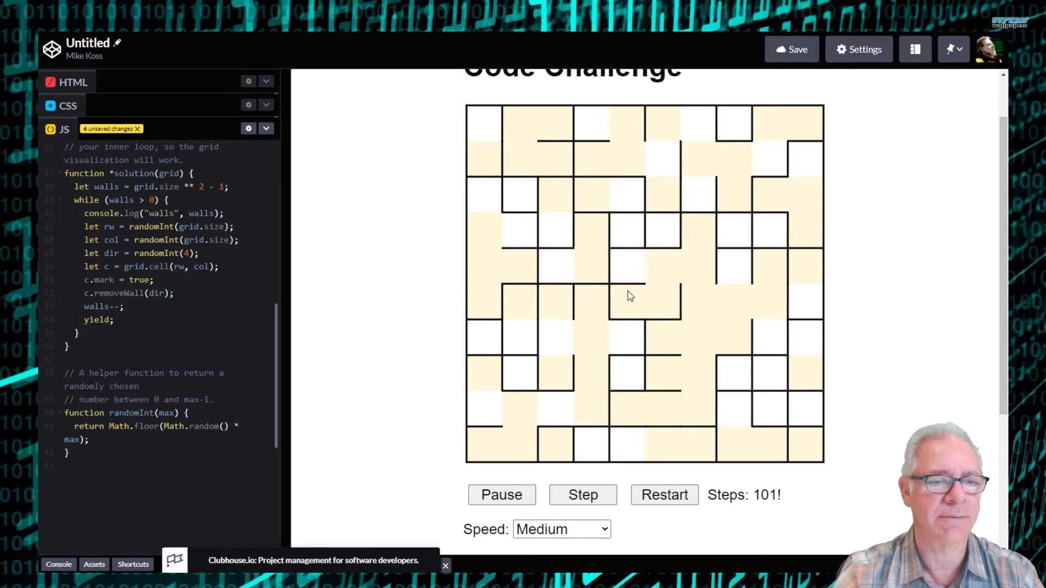
pyautogui.moveTo(597, 354)
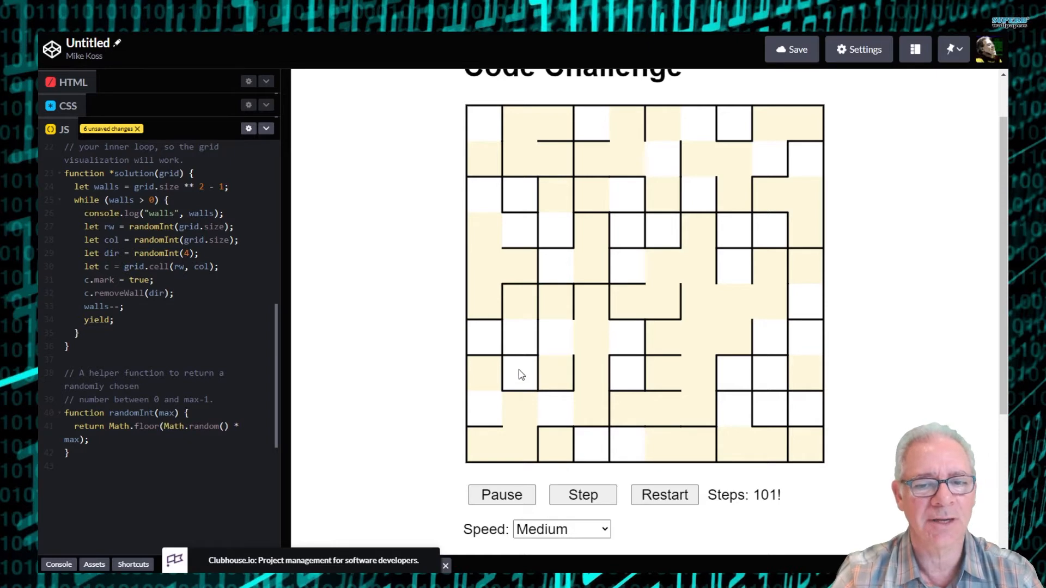
pyautogui.moveTo(697, 234)
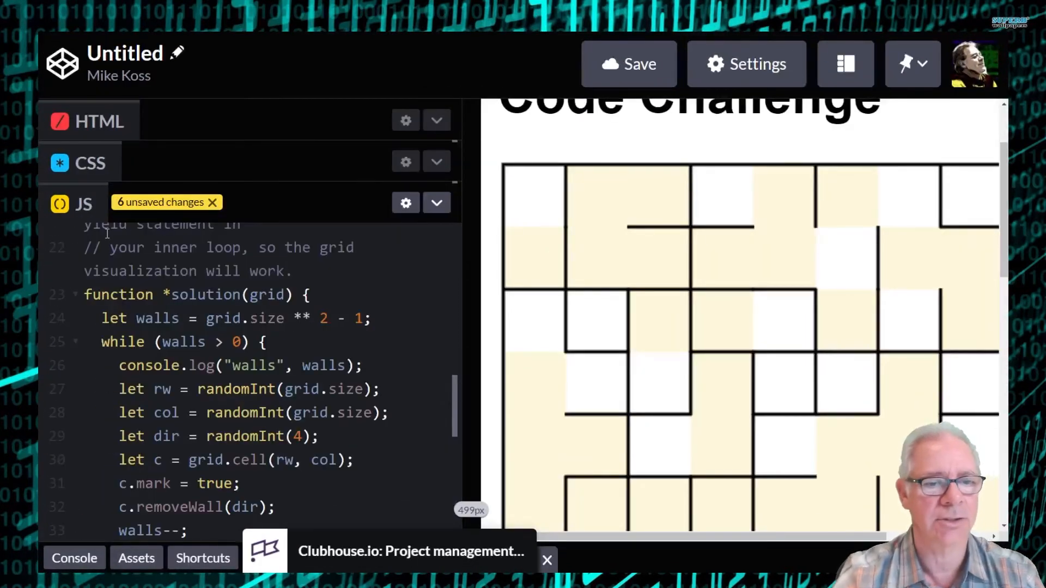
pyautogui.scroll(-3)
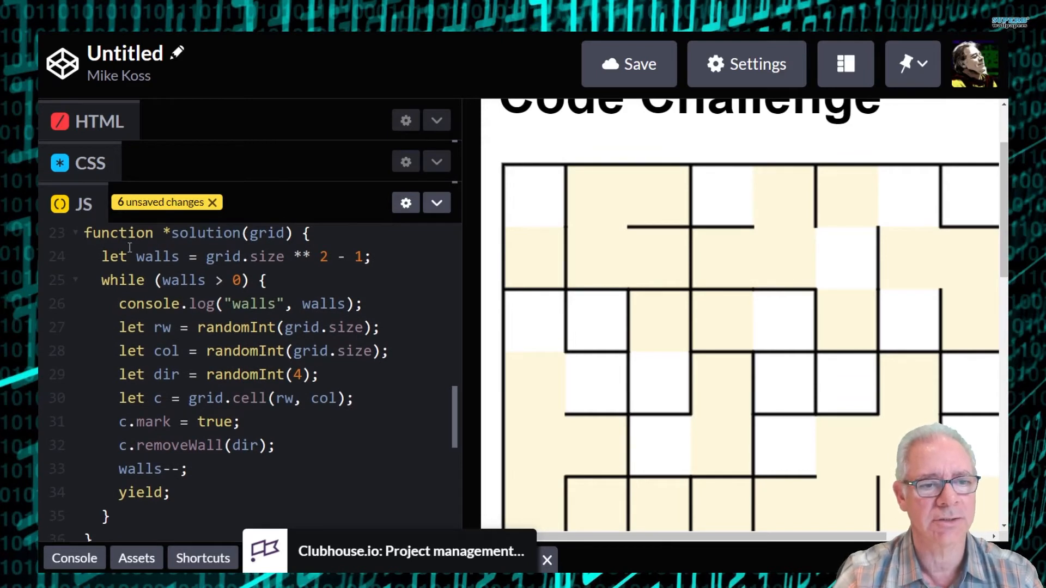
pyautogui.scroll(-3)
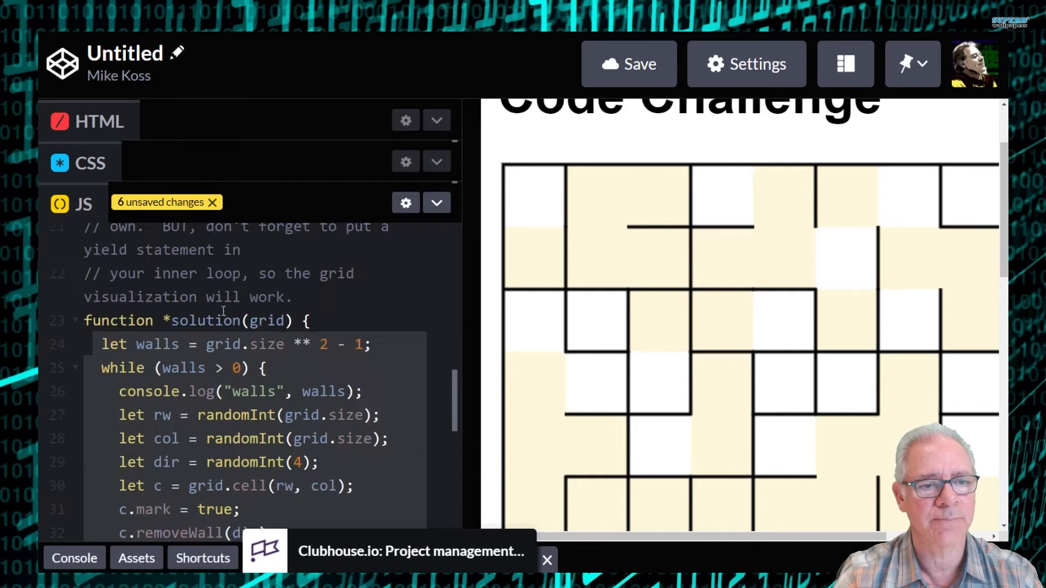
pyautogui.scroll(-3)
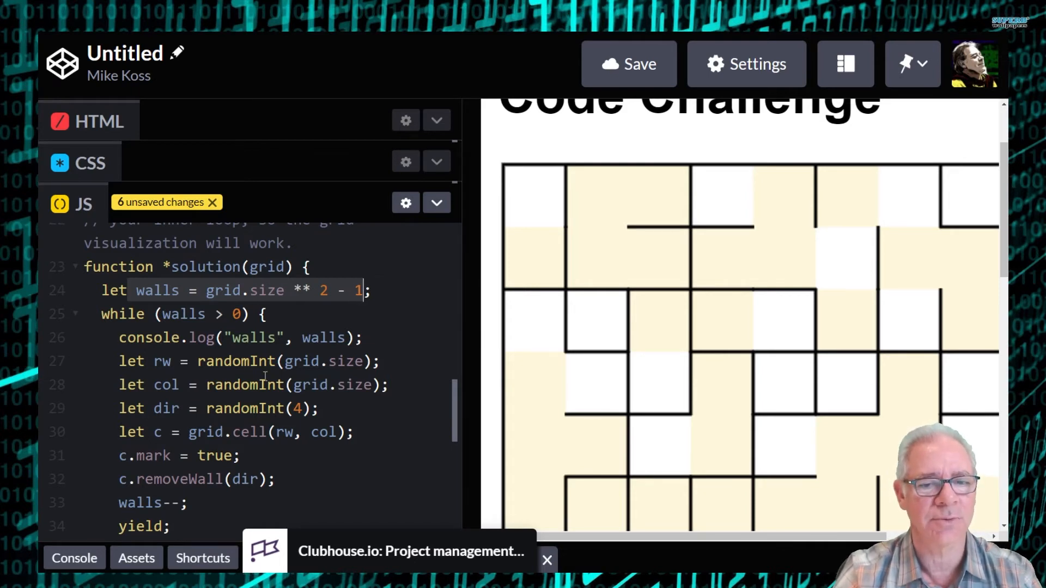
pyautogui.scroll(-3)
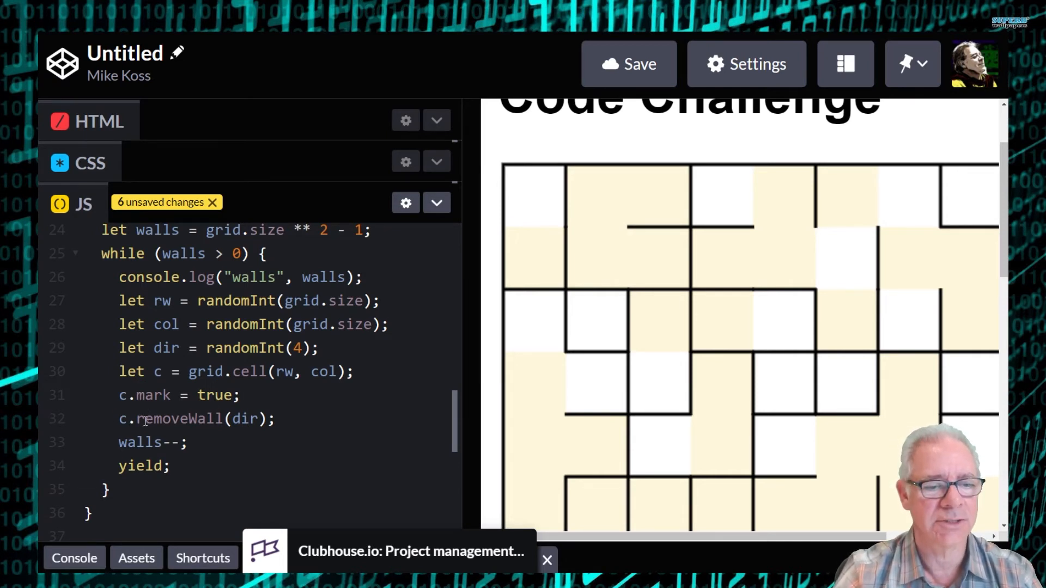
pyautogui.doubleClick(179, 419)
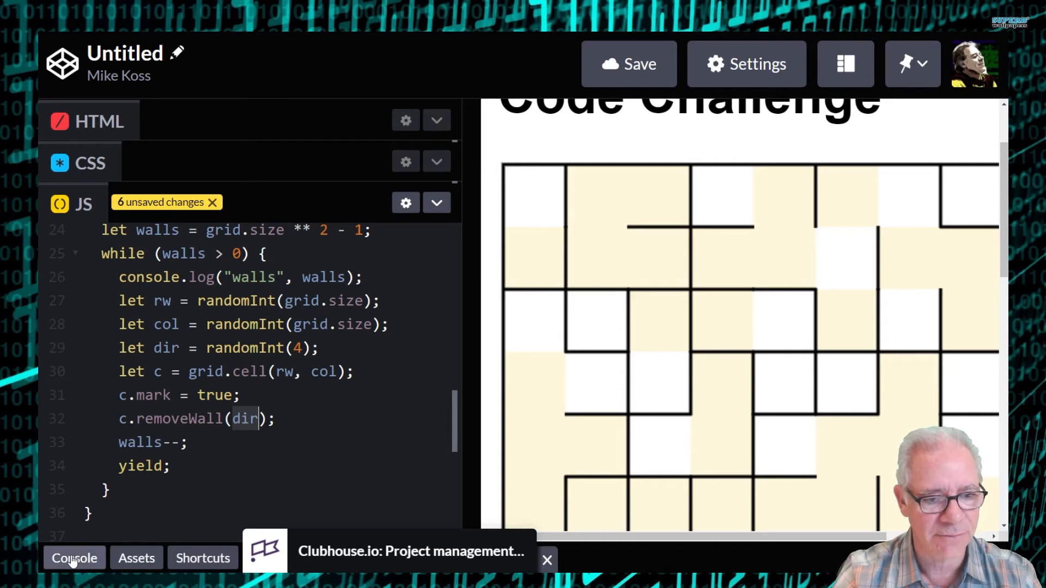
# - Delete the walls log line, rerun at Hyper-speed, and select the boundary-wall removal warning
pyautogui.click(74, 558)
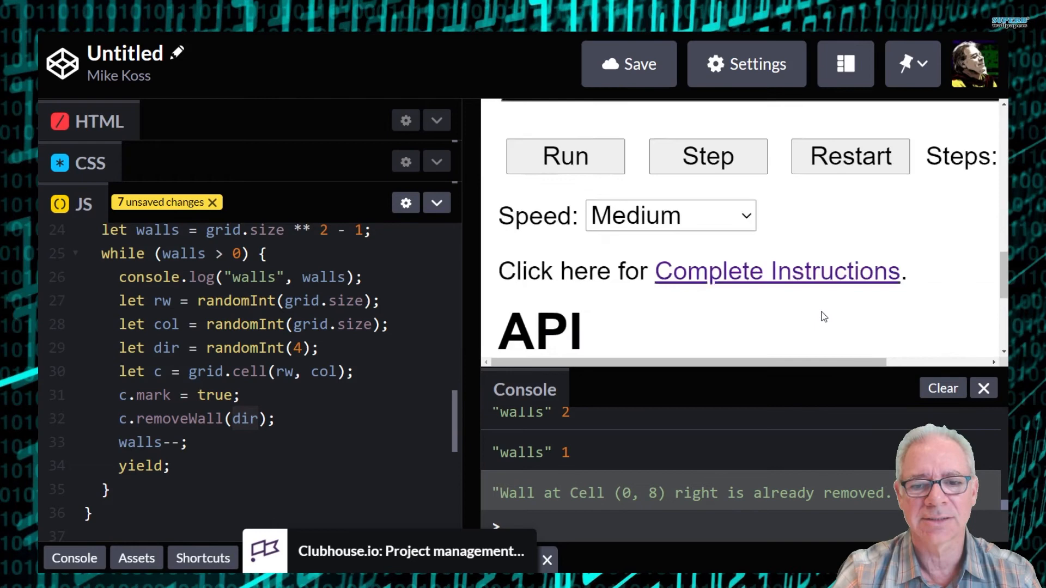
pyautogui.scroll(-3)
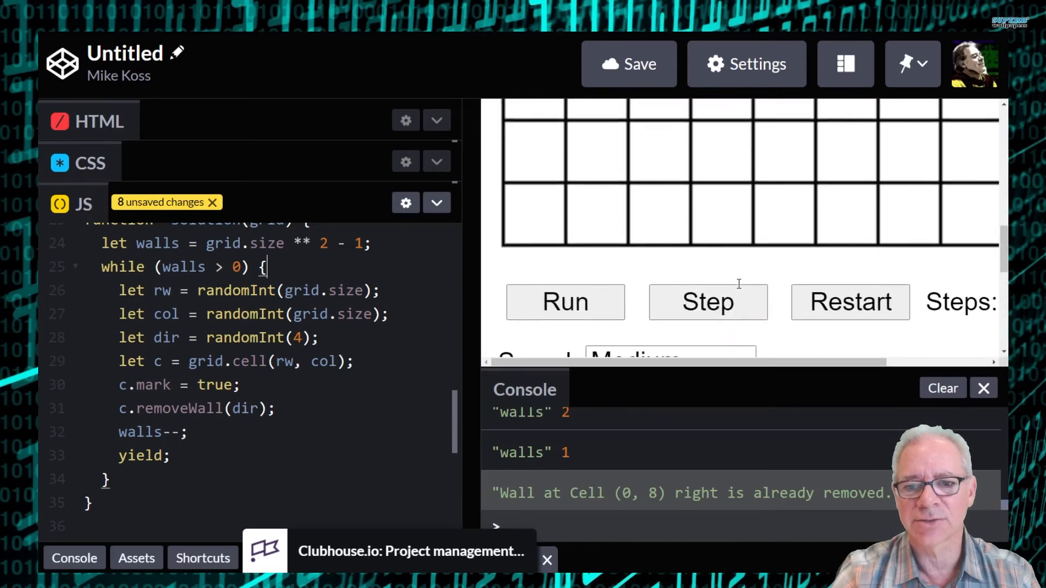
pyautogui.click(564, 301)
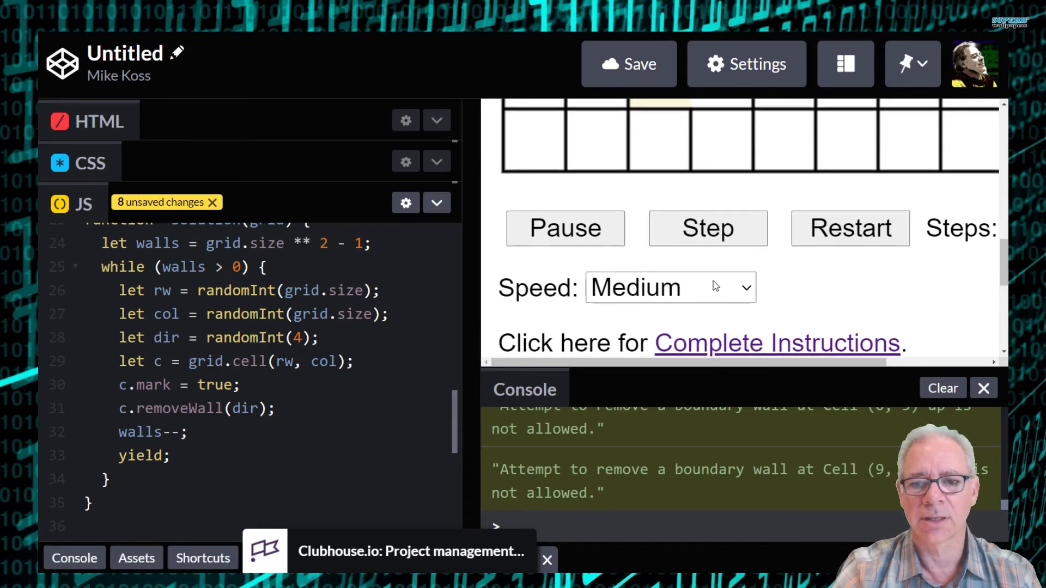
pyautogui.click(669, 288)
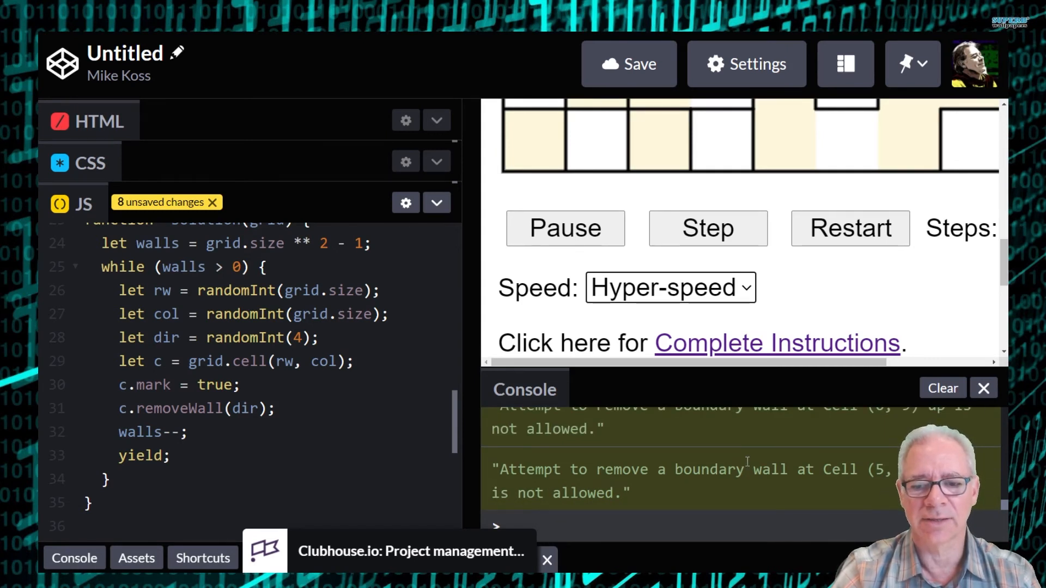
pyautogui.moveTo(597, 469); pyautogui.dragTo(843, 468)
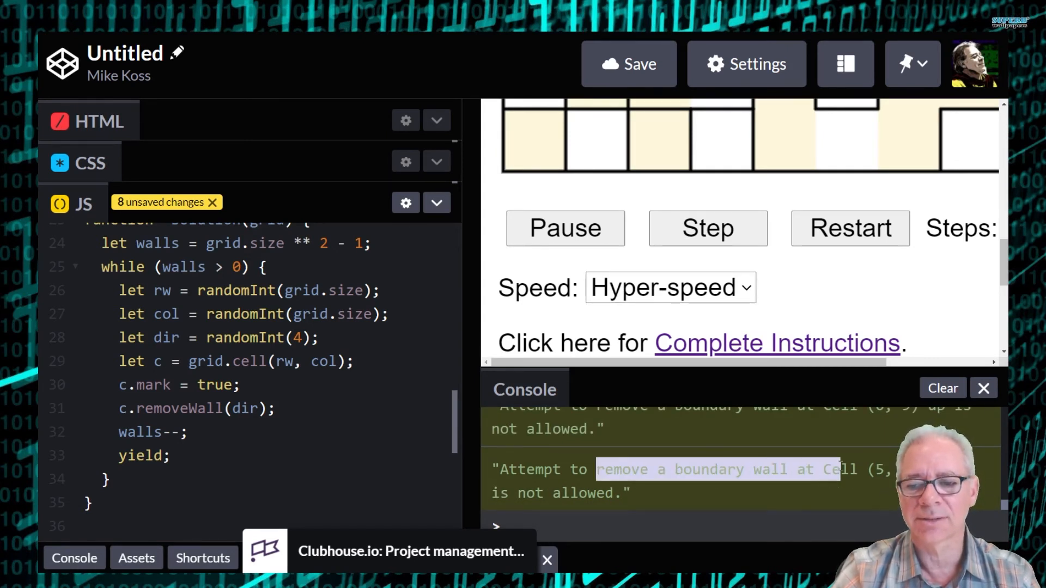
pyautogui.moveTo(780, 495)
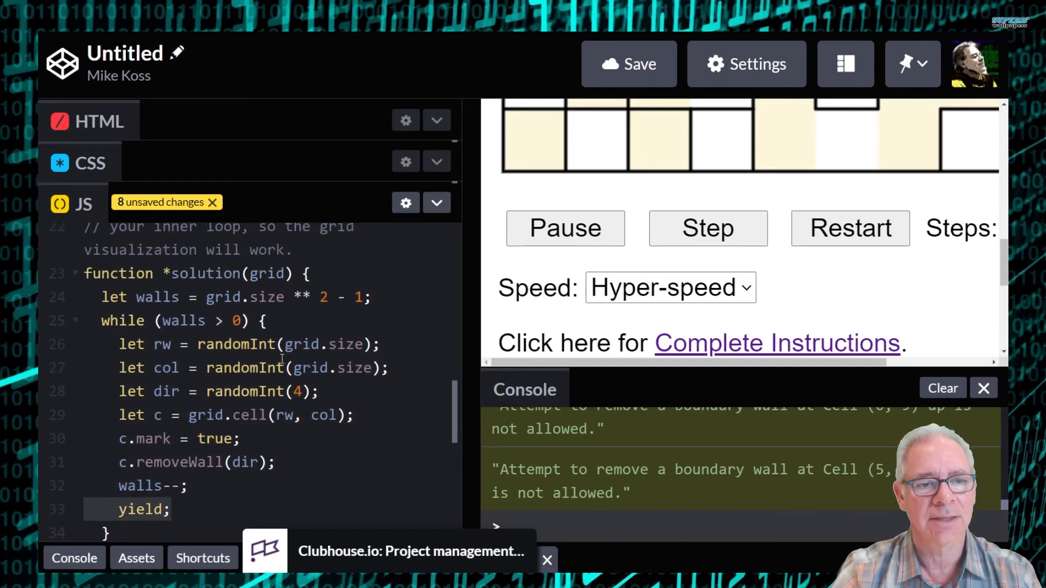
# - Reload the pen so the JS opens at the top with a fully walled grid
pyautogui.scroll(-3)
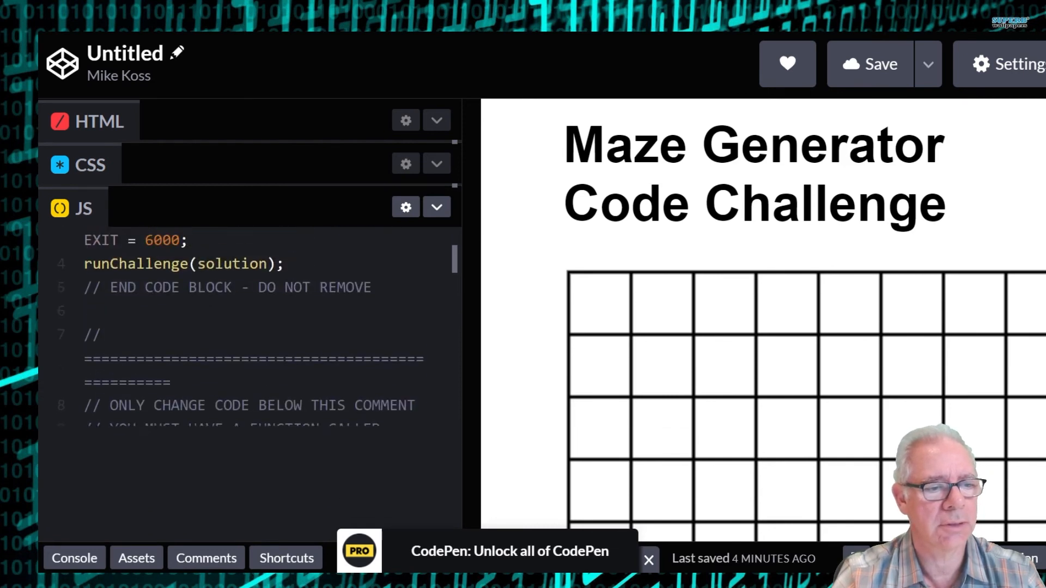
# - Scroll the tabbed HTML view with the API reference list beside an empty DevTools console
pyautogui.scroll(-3)
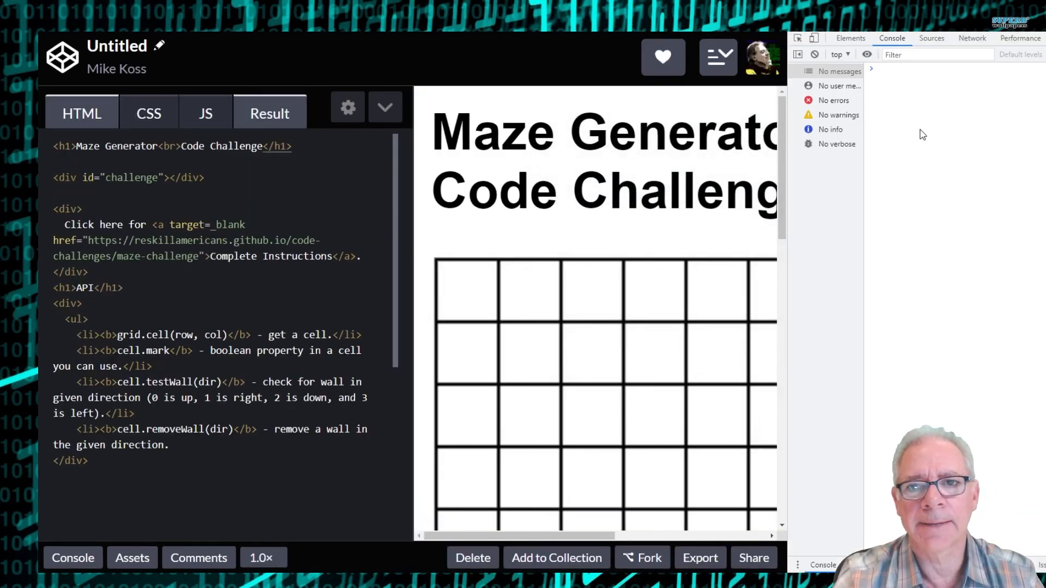
# - In DevTools Sources, expand the CodePen (jOwbNgQ) frame's (no domain) group to reveal pen.js
pyautogui.click(931, 38)
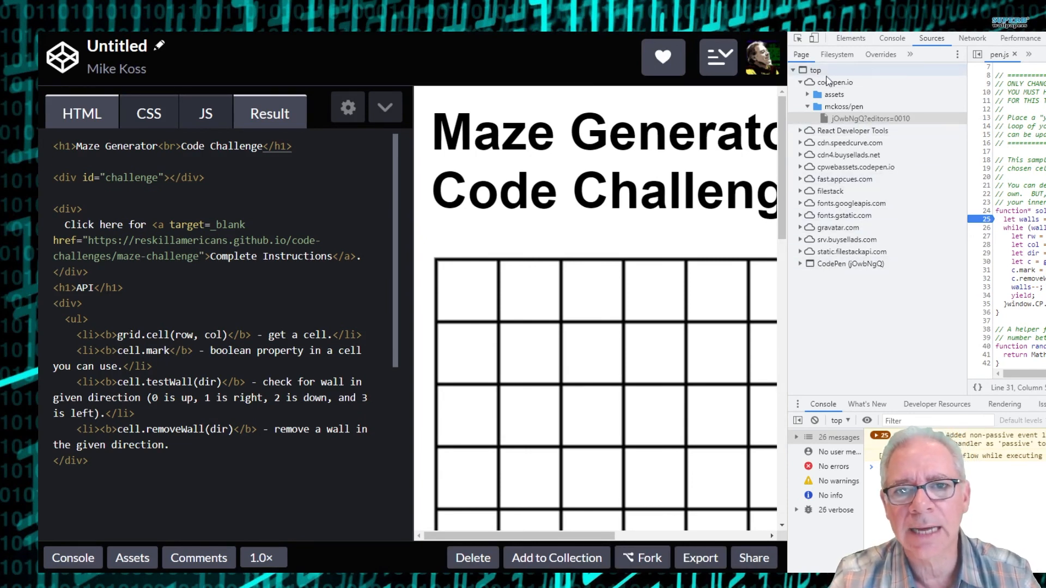
pyautogui.click(870, 118)
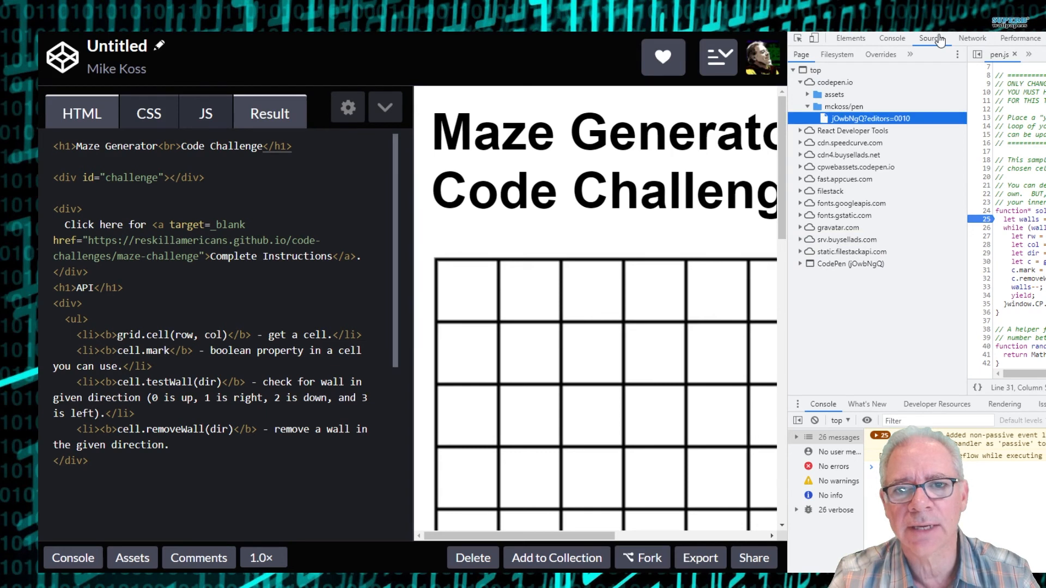
pyautogui.click(801, 82)
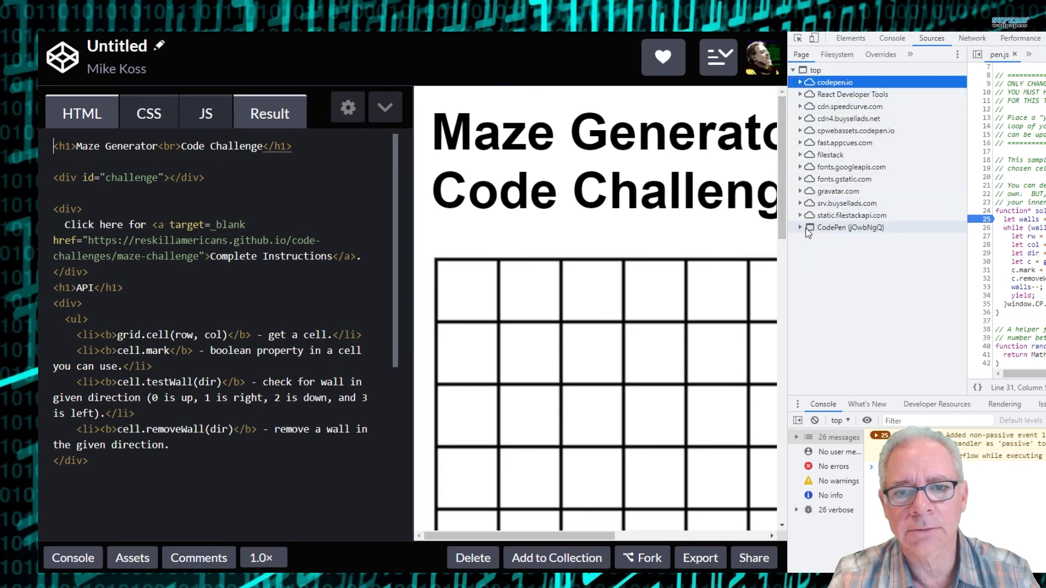
pyautogui.click(801, 228)
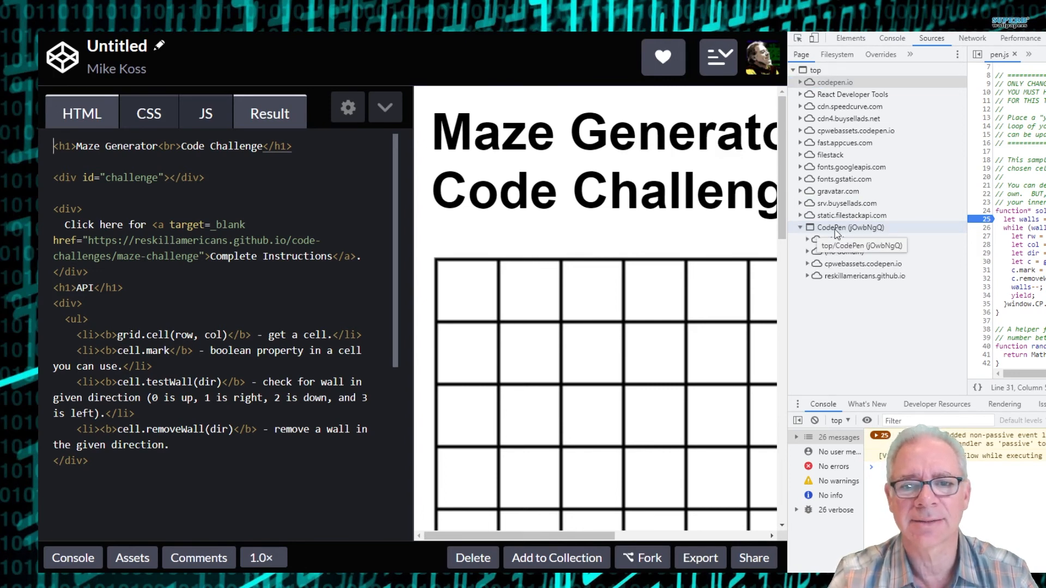
pyautogui.moveTo(862, 234)
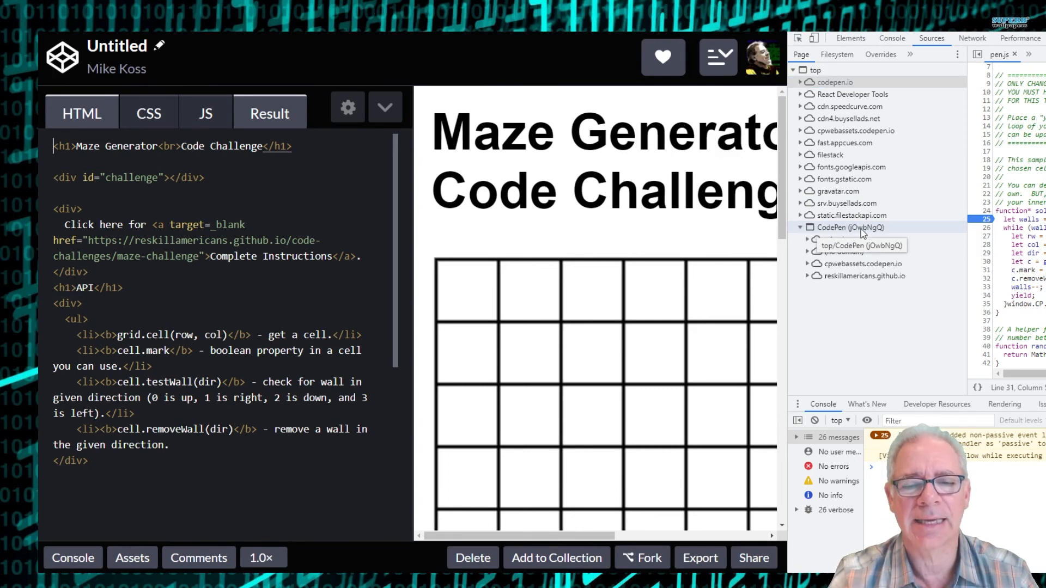
pyautogui.click(849, 226)
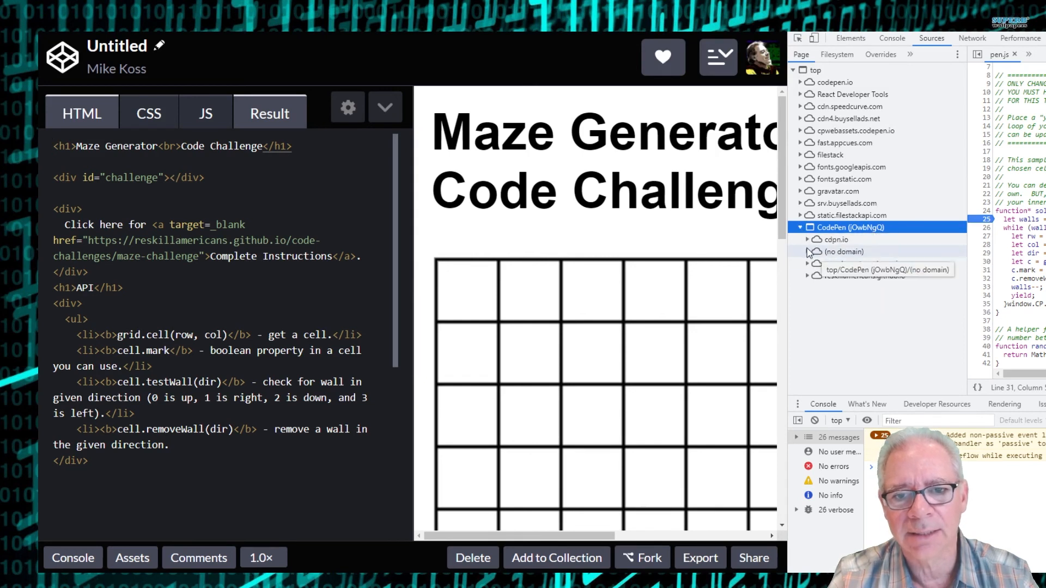
pyautogui.click(807, 251)
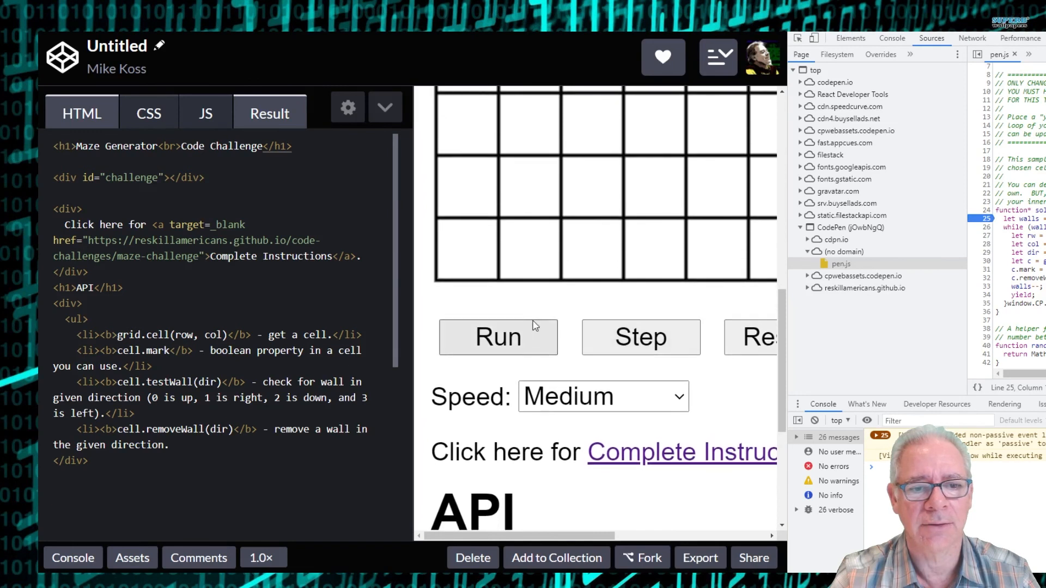
# - Run the solution in the grid, pausing at line 25
pyautogui.click(498, 337)
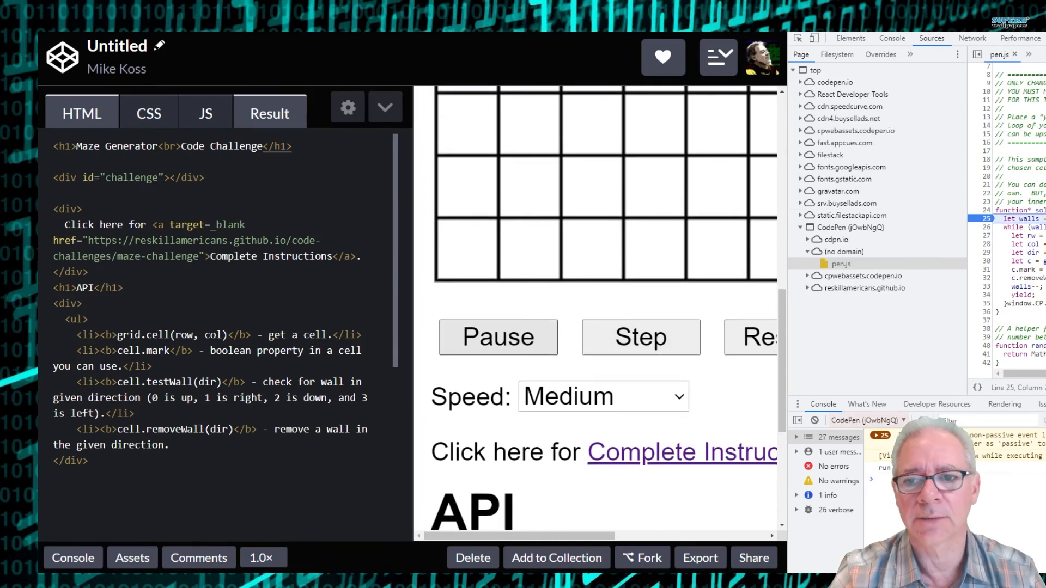